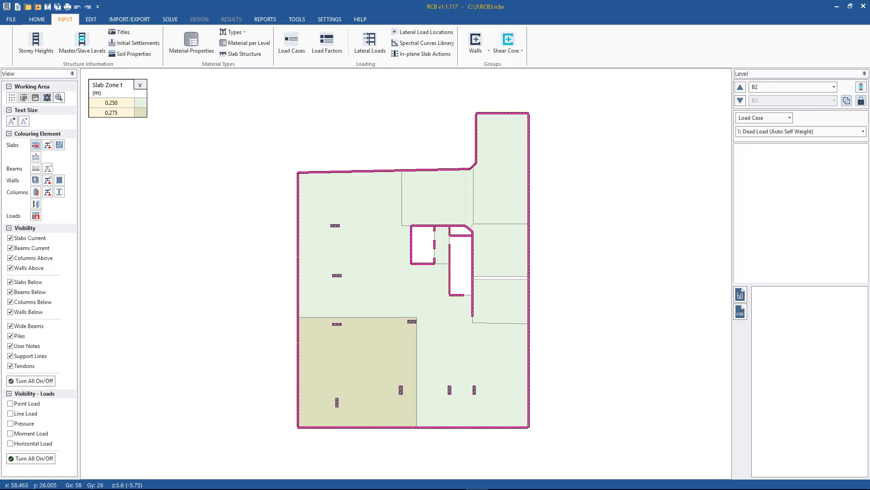
pyautogui.moveTo(96, 32)
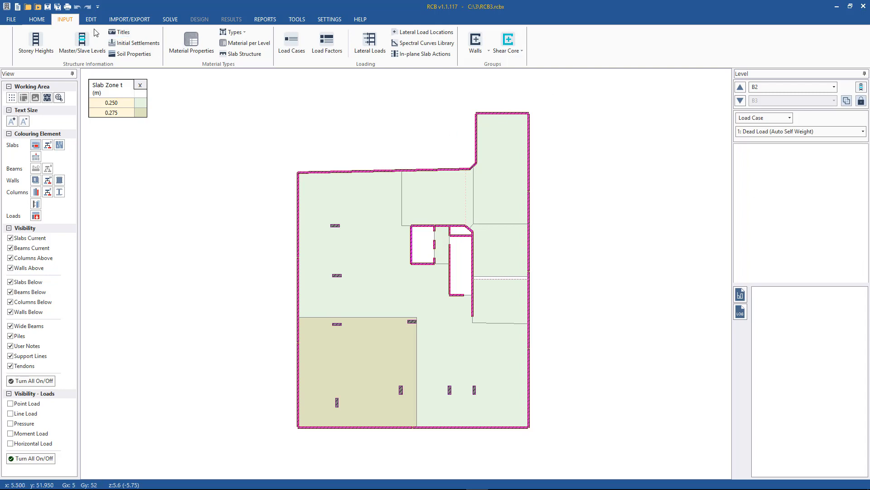
pyautogui.moveTo(366, 145)
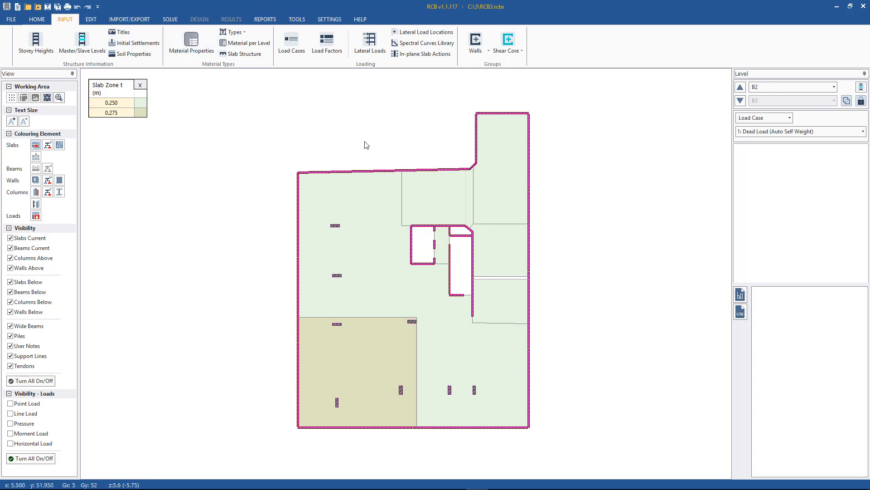
pyautogui.moveTo(661, 118)
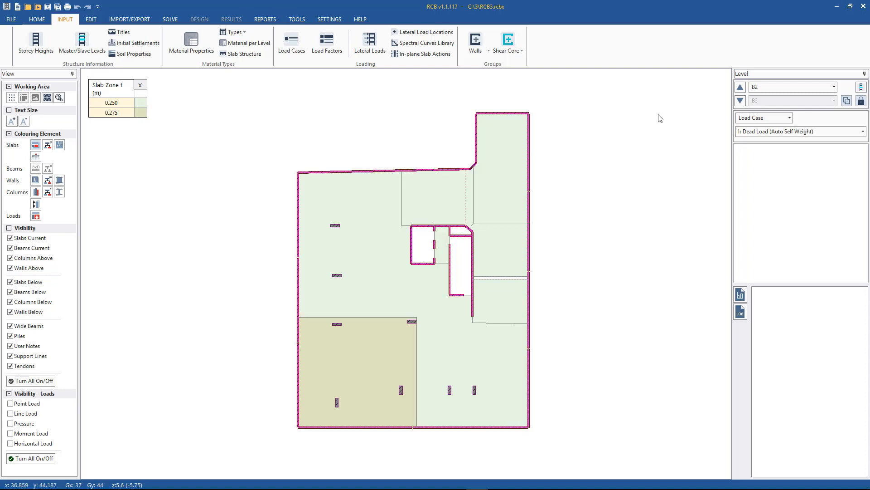
# Step up to level B1 and back to B2, then bring up the Tools ribbon
pyautogui.click(740, 86)
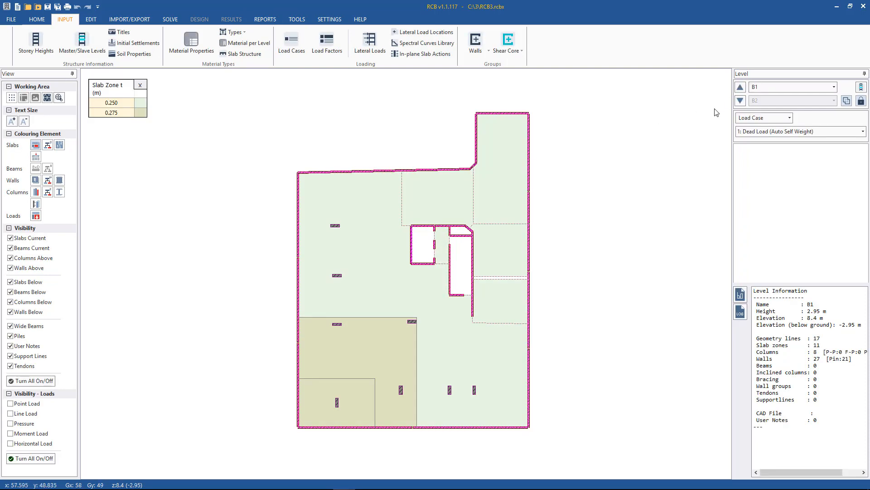
pyautogui.click(740, 100)
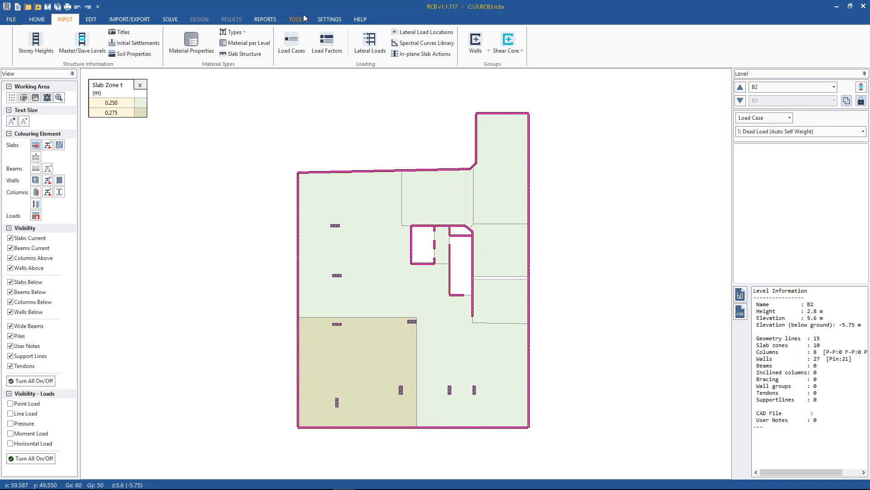
pyautogui.click(297, 19)
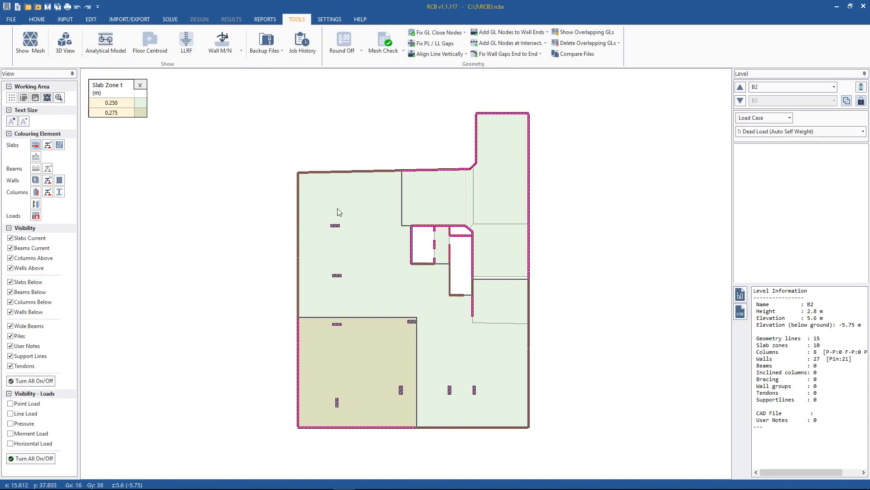
pyautogui.click(64, 42)
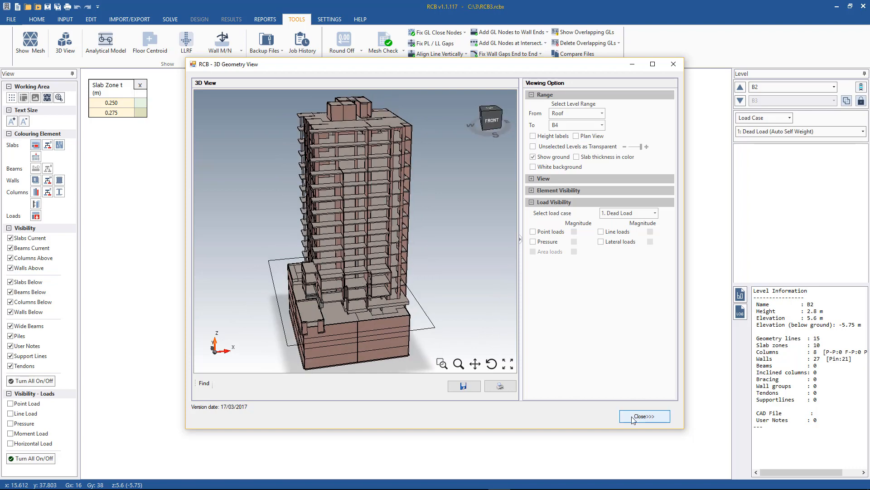
pyautogui.click(643, 416)
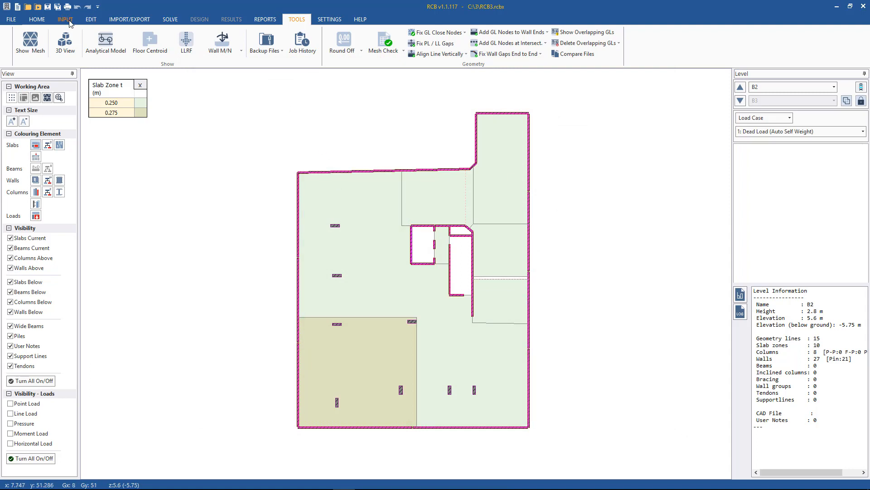
# Return to the Input ribbon, open Load Case Labels and select the Eqx case
pyautogui.click(64, 19)
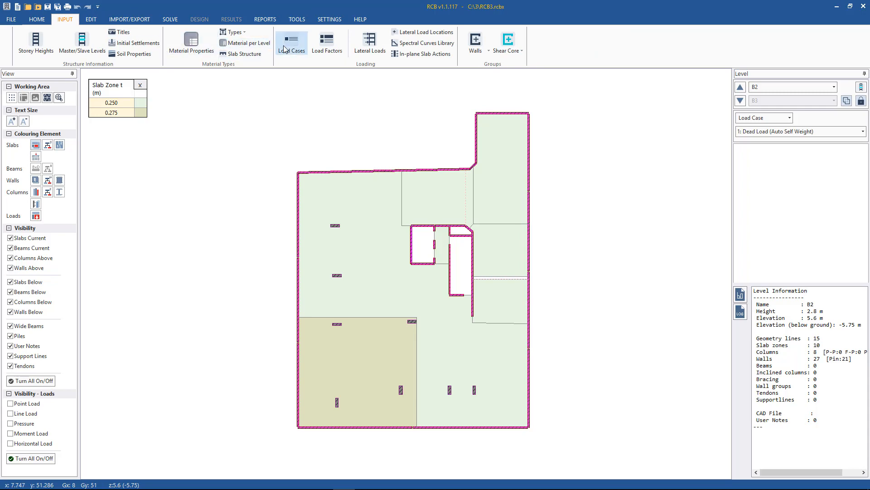
pyautogui.click(291, 42)
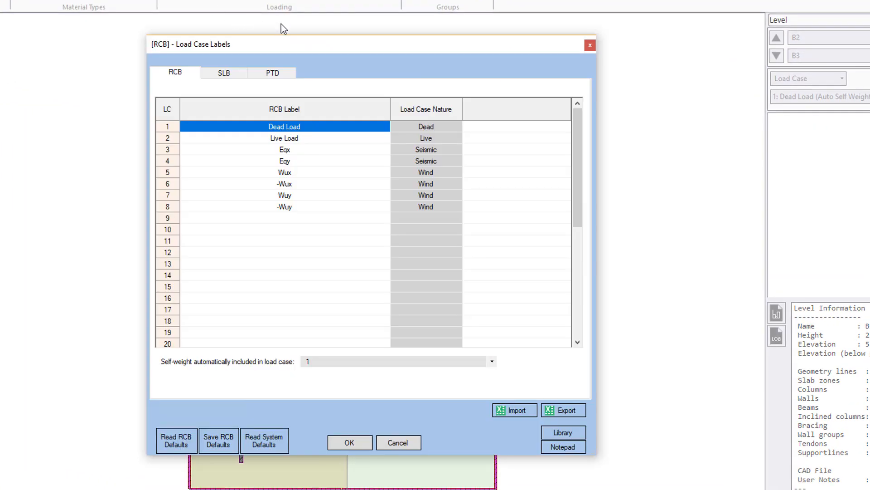
pyautogui.moveTo(270, 150)
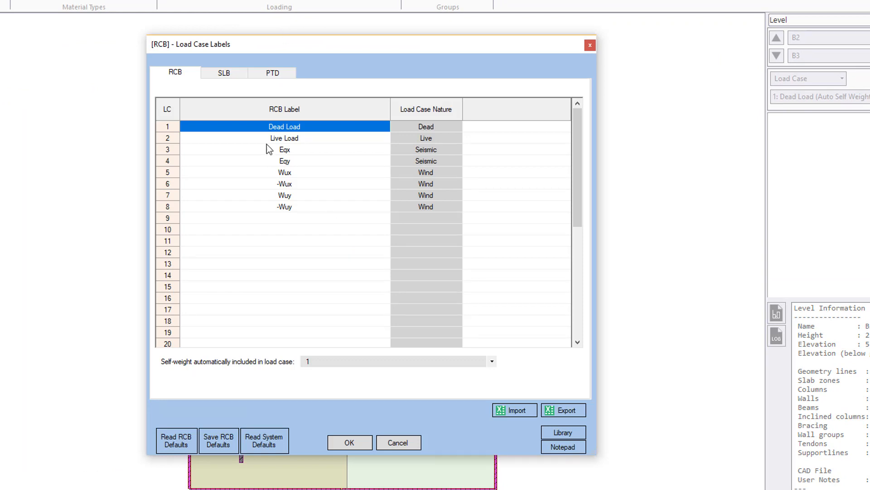
pyautogui.moveTo(417, 126)
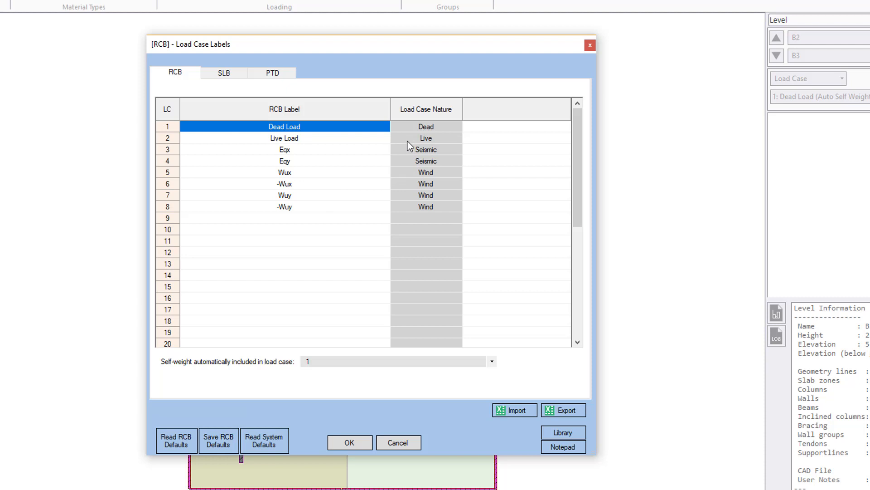
pyautogui.moveTo(418, 140)
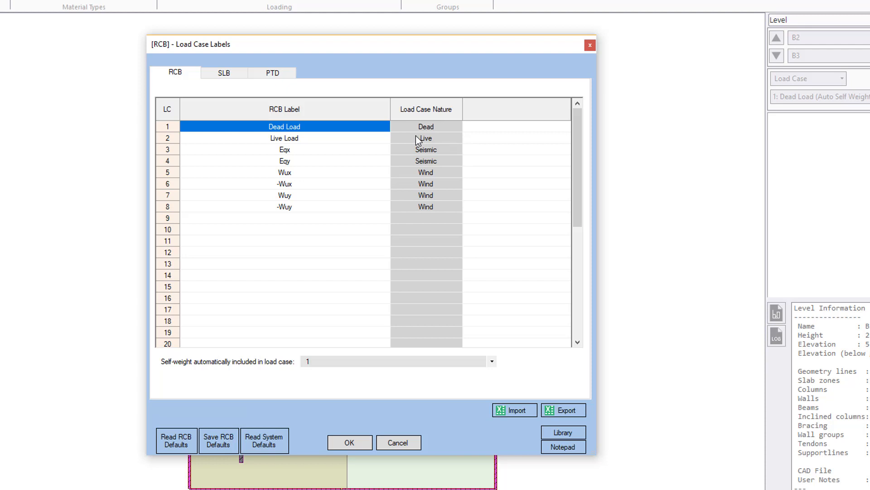
pyautogui.moveTo(426, 126)
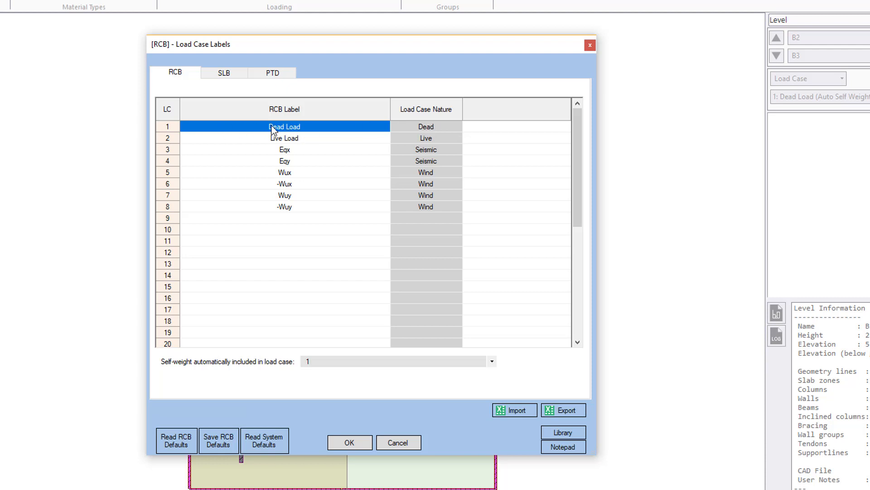
pyautogui.moveTo(332, 138)
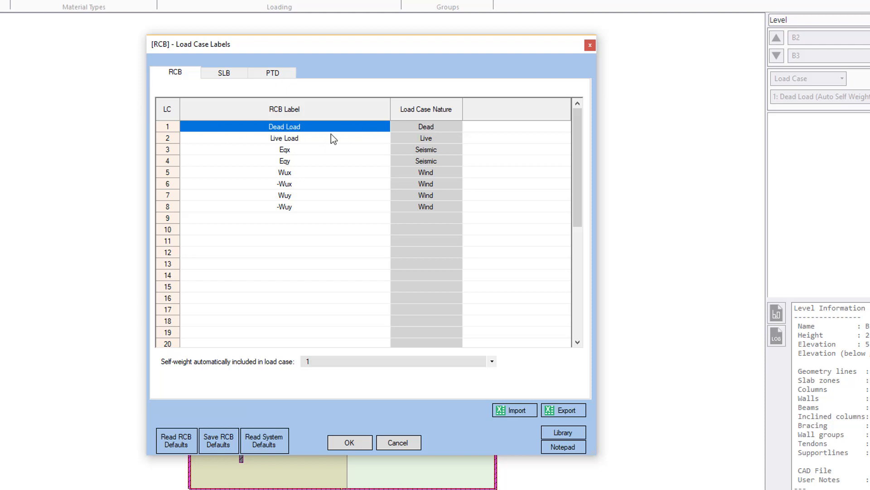
pyautogui.moveTo(278, 146)
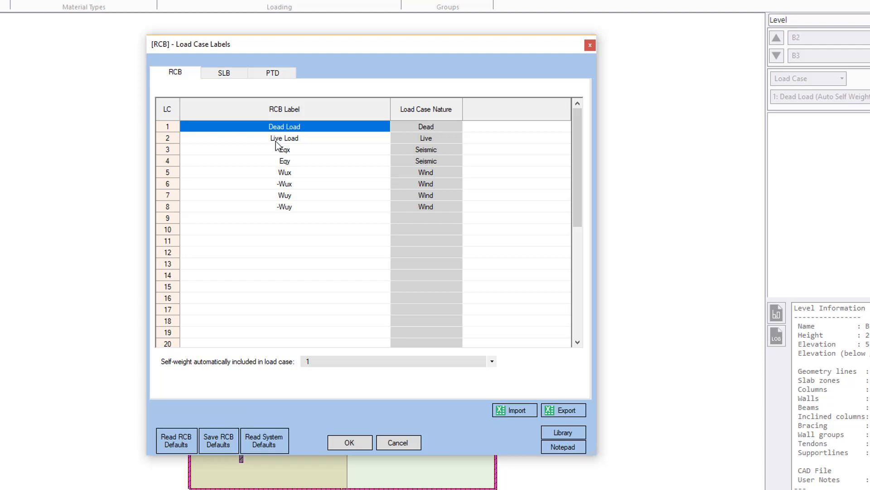
pyautogui.moveTo(188, 372)
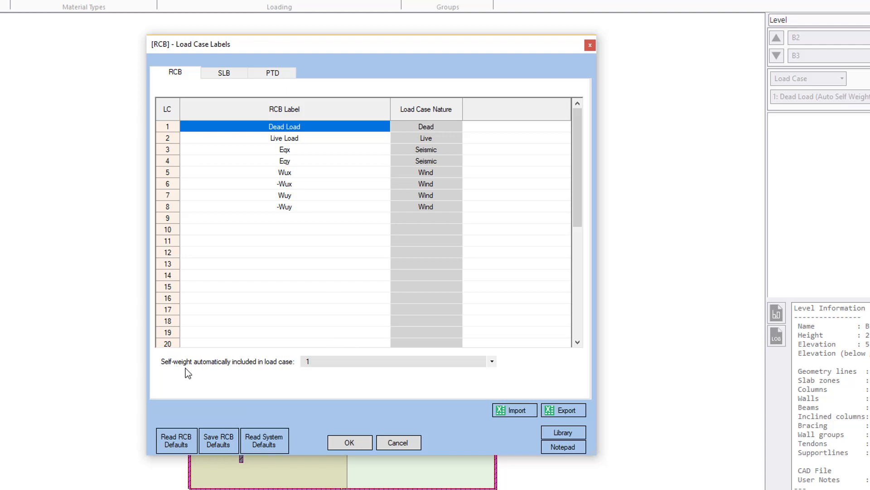
pyautogui.moveTo(265, 376)
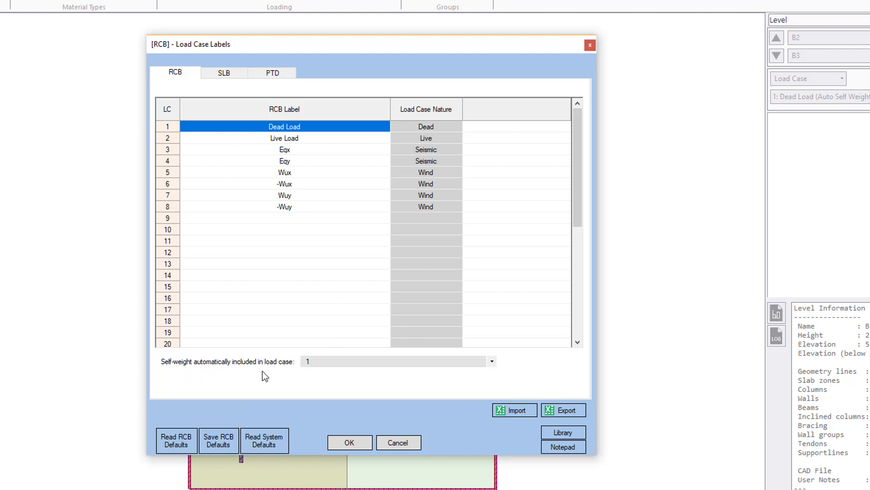
pyautogui.click(284, 207)
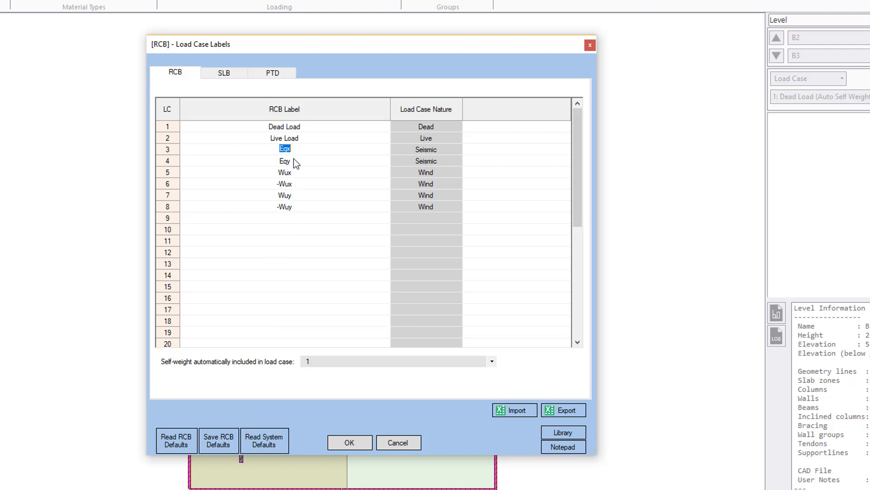
pyautogui.moveTo(304, 179)
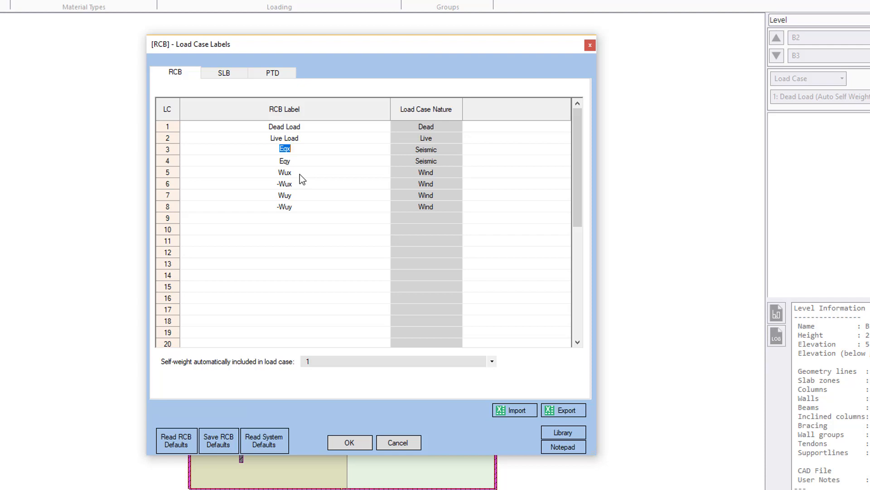
pyautogui.moveTo(283, 165)
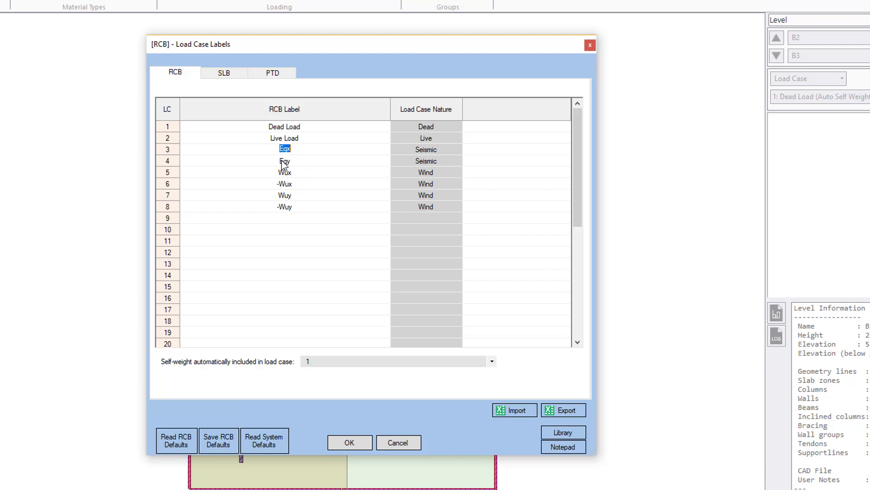
pyautogui.moveTo(332, 211)
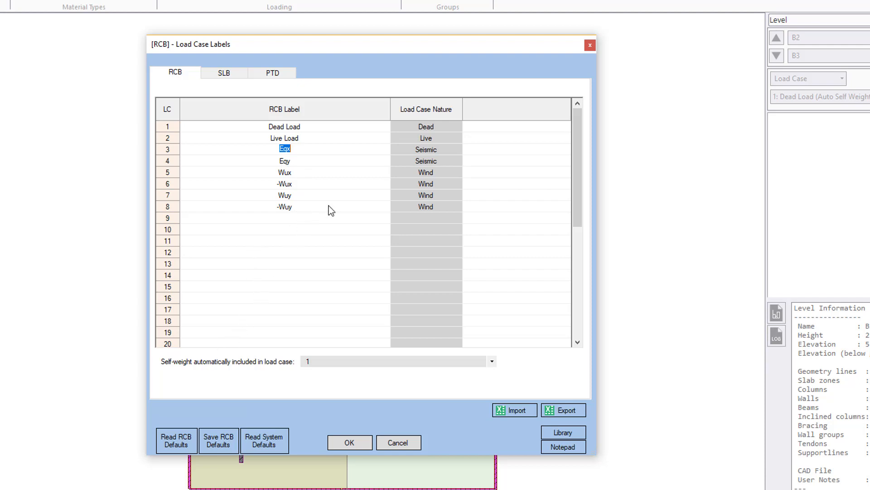
pyautogui.moveTo(221, 91)
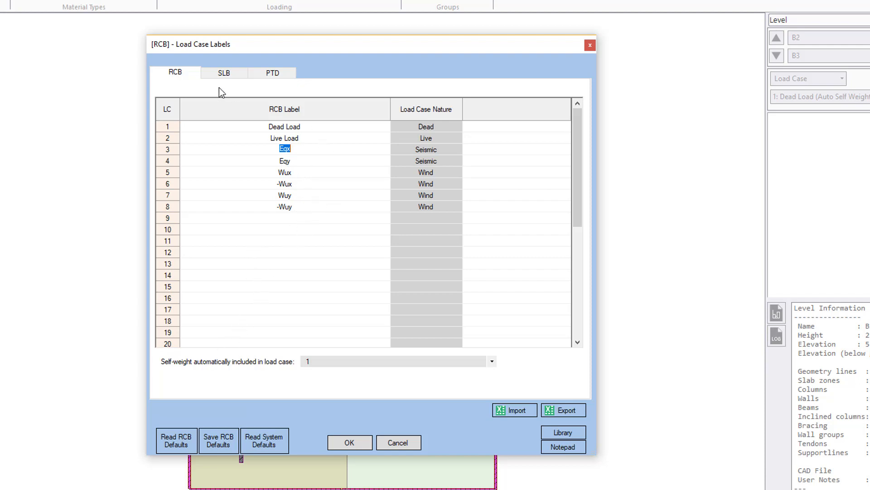
# Review the PTD load case labels, then switch to the SLB labels
pyautogui.click(272, 73)
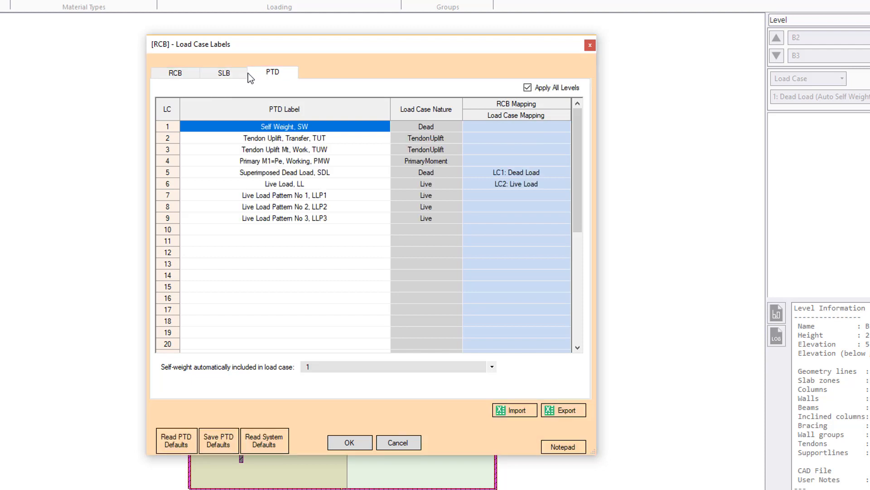
pyautogui.moveTo(224, 72)
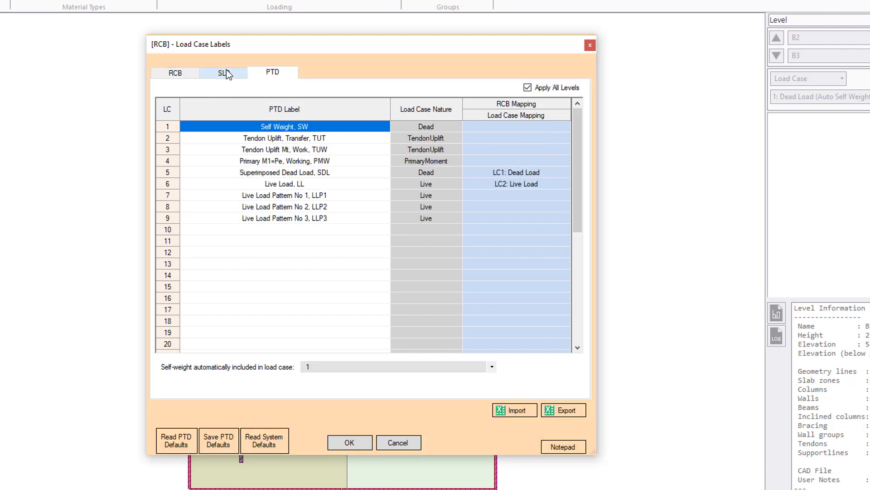
pyautogui.click(224, 72)
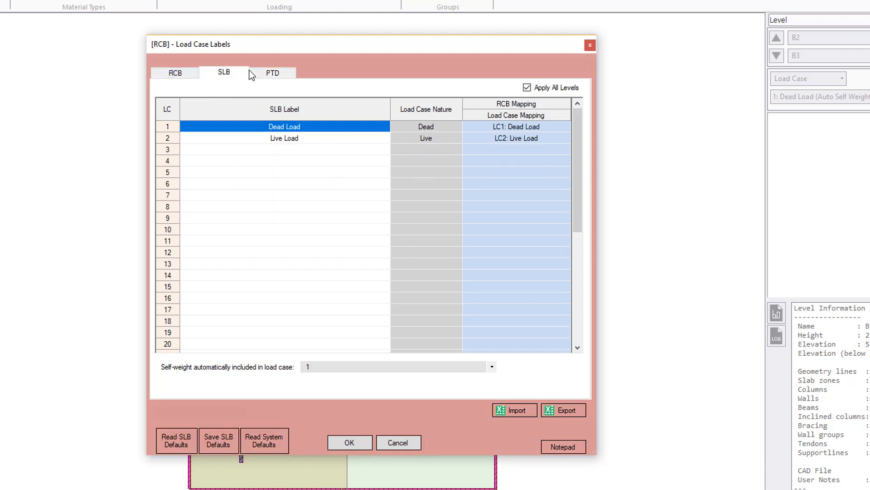
pyautogui.moveTo(308, 67)
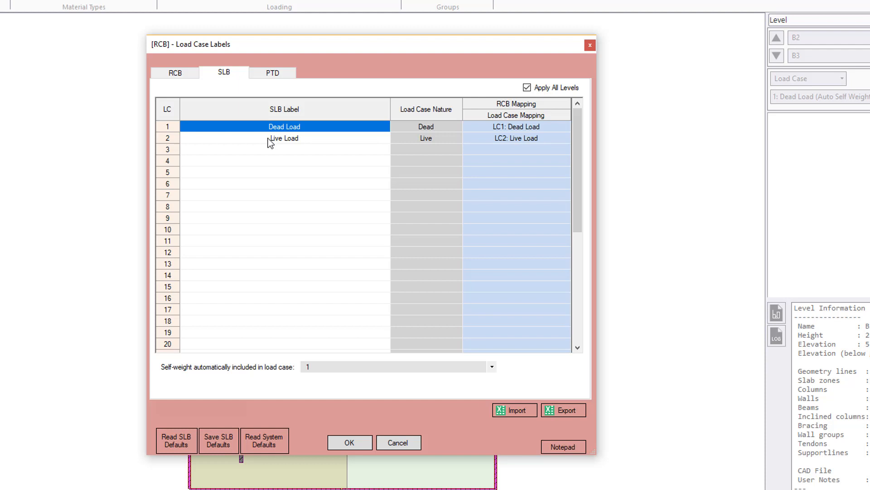
pyautogui.moveTo(265, 135)
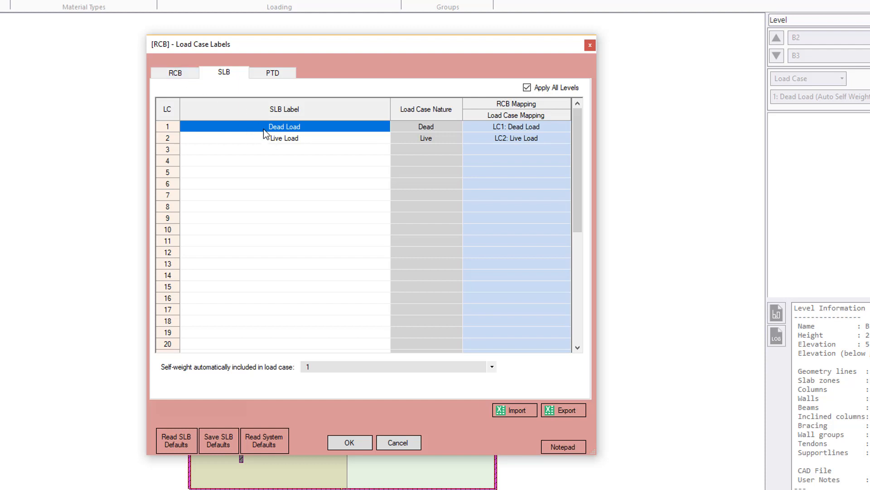
# Map SLB row 1 to RCB Dead Load and row 2 to RCB Live Load
pyautogui.doubleClick(285, 126)
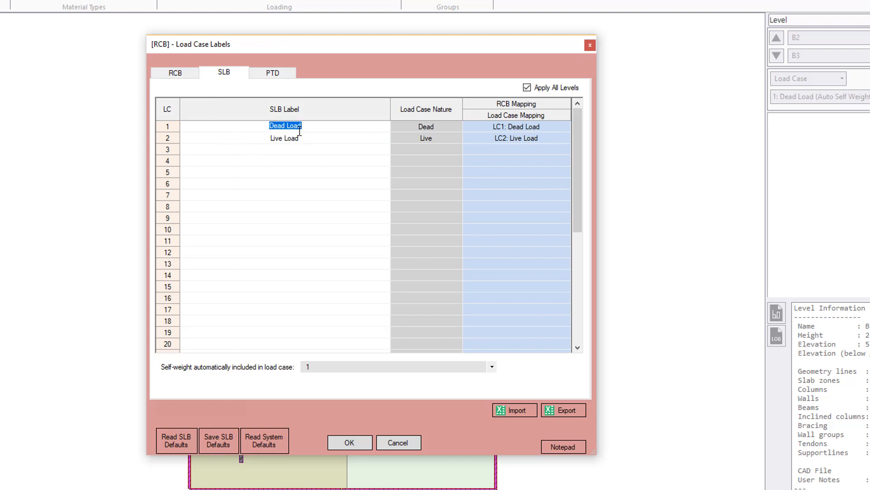
pyautogui.moveTo(547, 131)
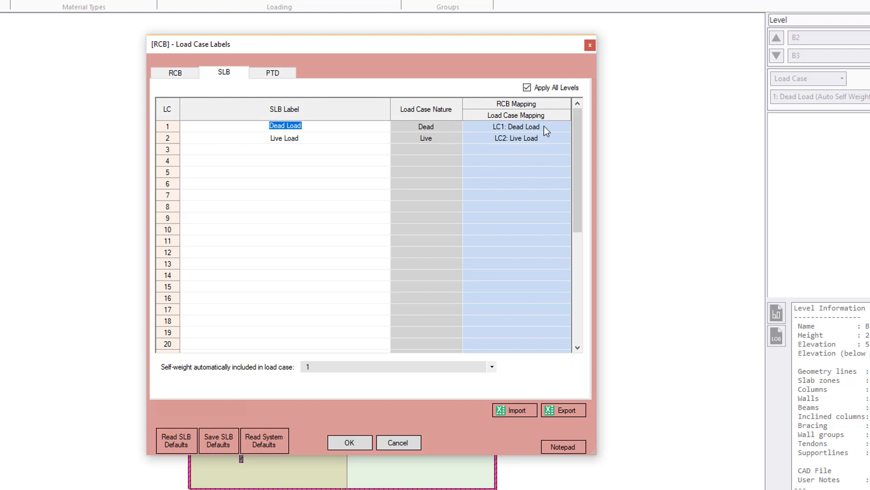
pyautogui.click(566, 127)
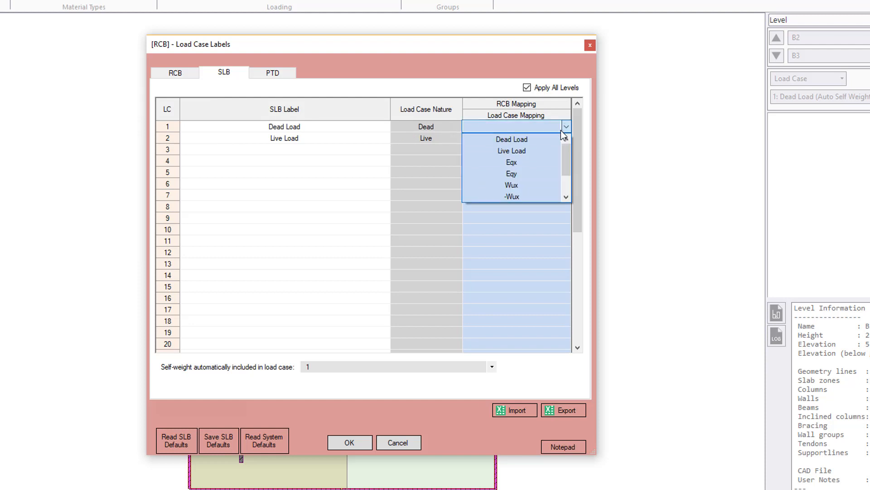
pyautogui.click(511, 139)
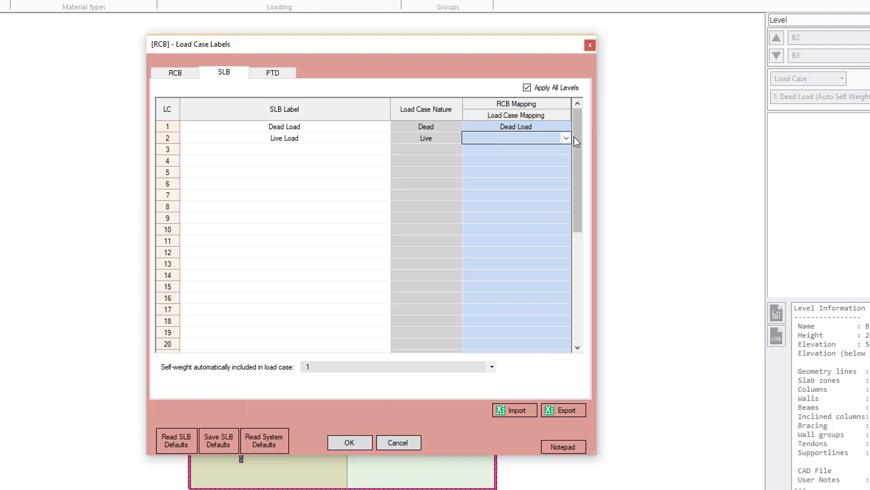
pyautogui.click(515, 138)
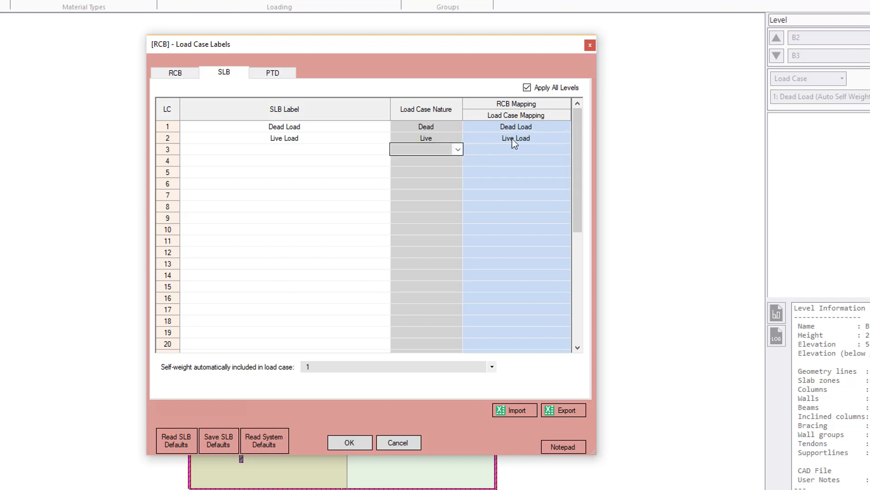
pyautogui.doubleClick(284, 126)
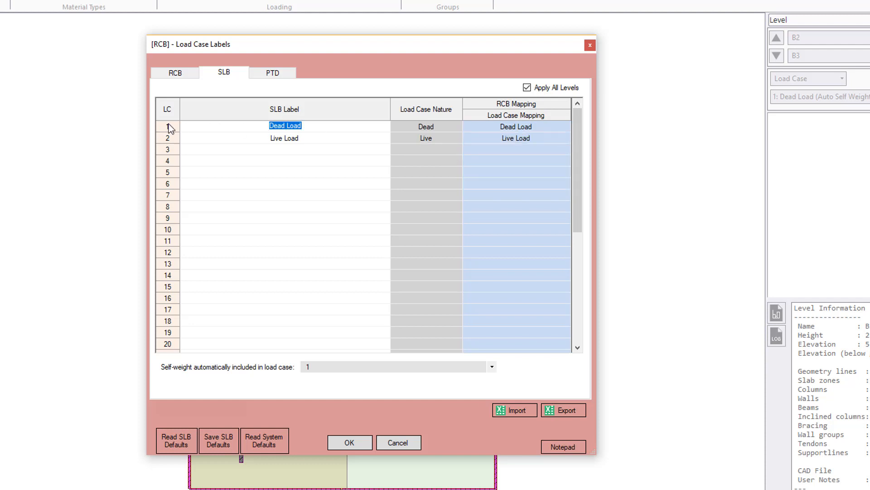
pyautogui.click(514, 127)
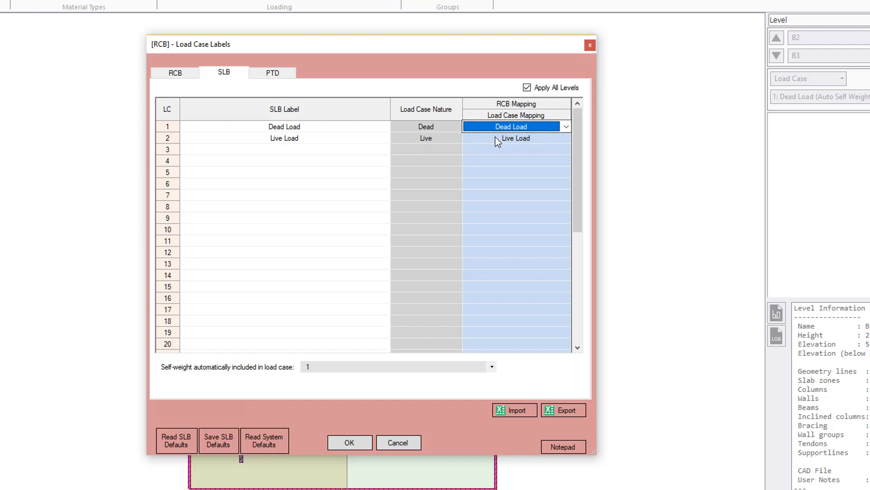
pyautogui.doubleClick(284, 137)
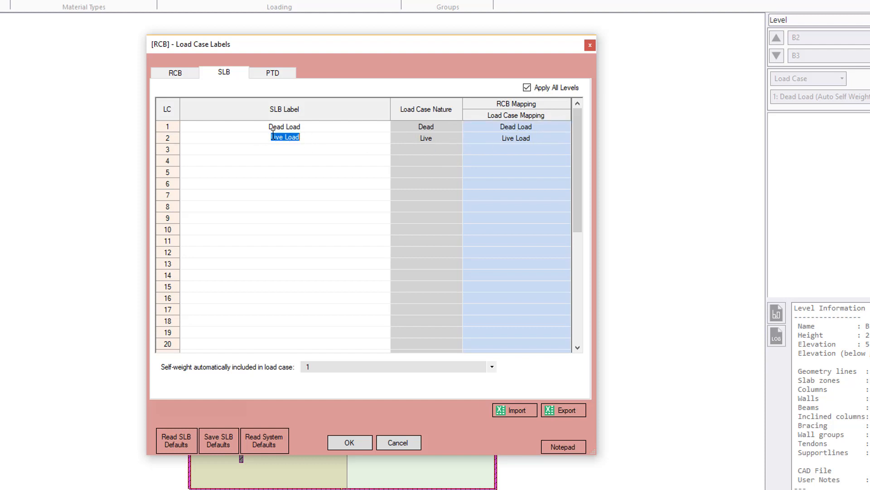
pyautogui.click(514, 138)
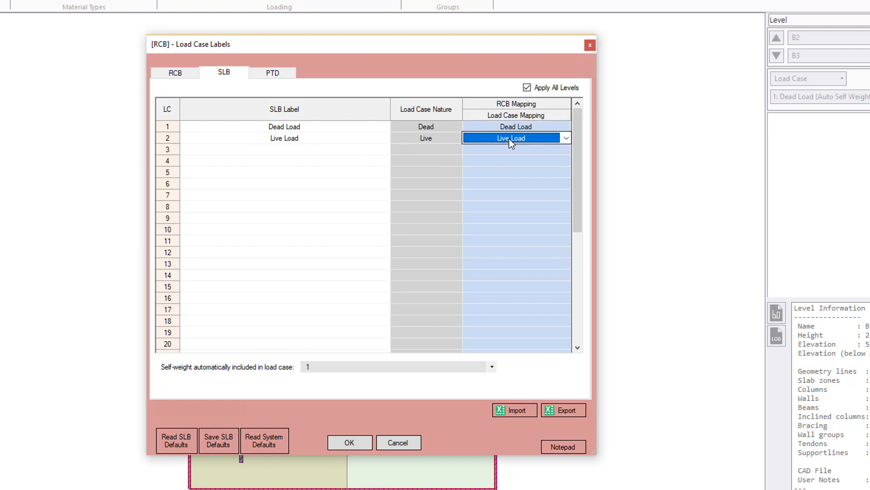
pyautogui.click(284, 148)
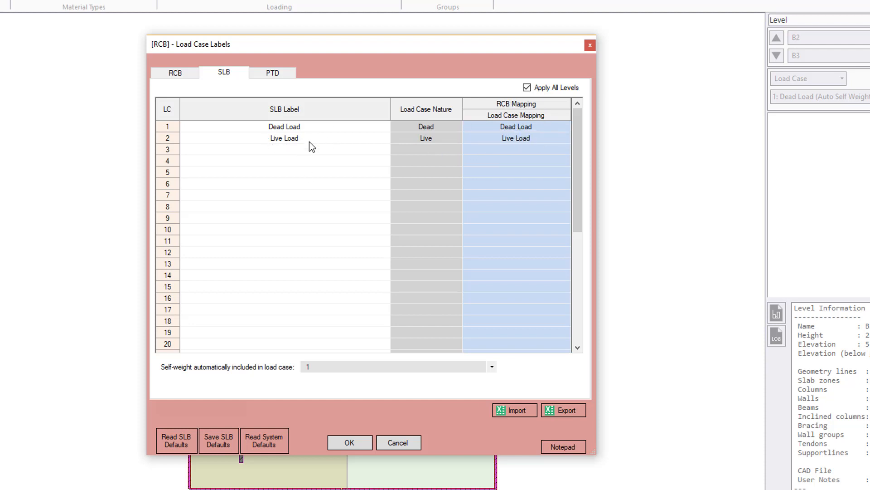
pyautogui.moveTo(366, 143)
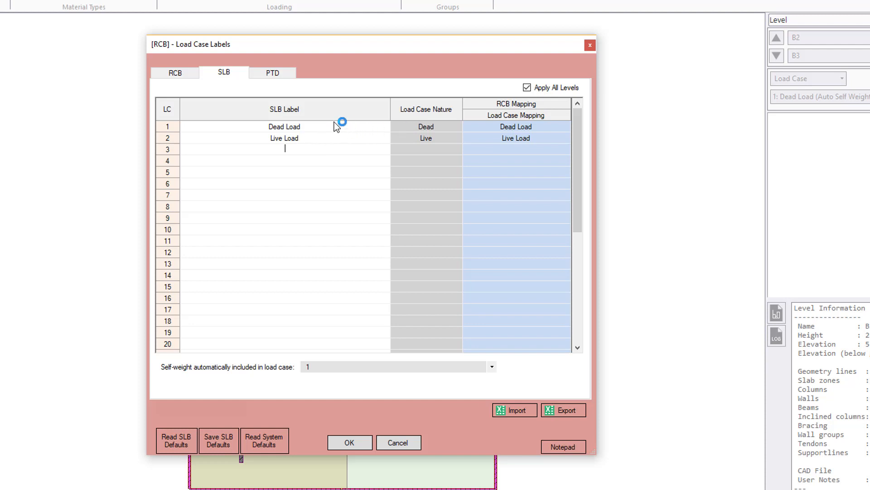
pyautogui.moveTo(326, 130)
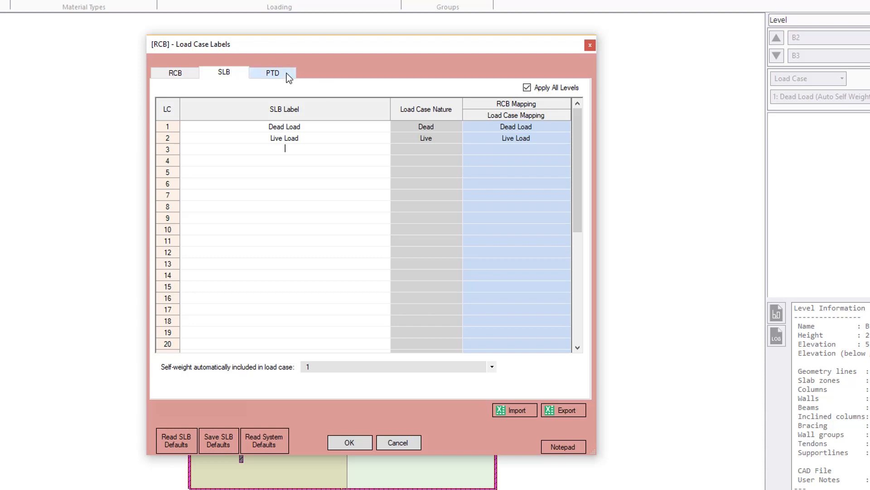
# On the PTD tab, map Live Load (LL) to the RCB Live Load case
pyautogui.click(272, 72)
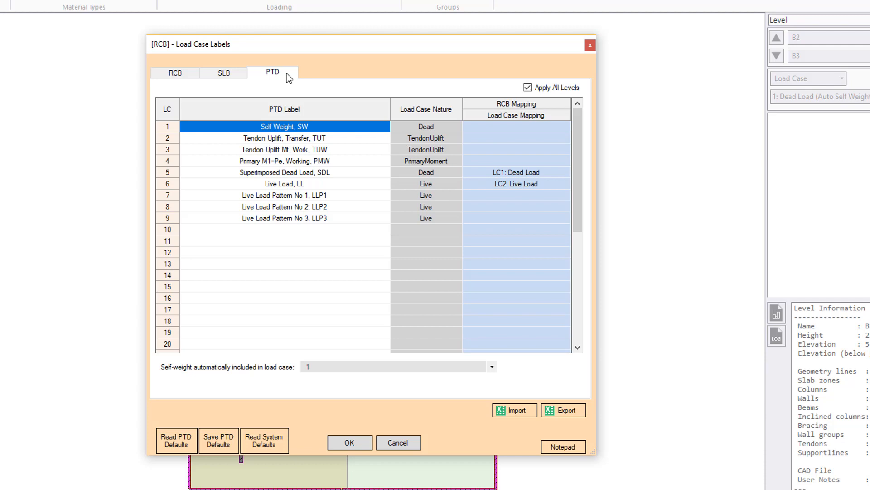
pyautogui.moveTo(297, 142)
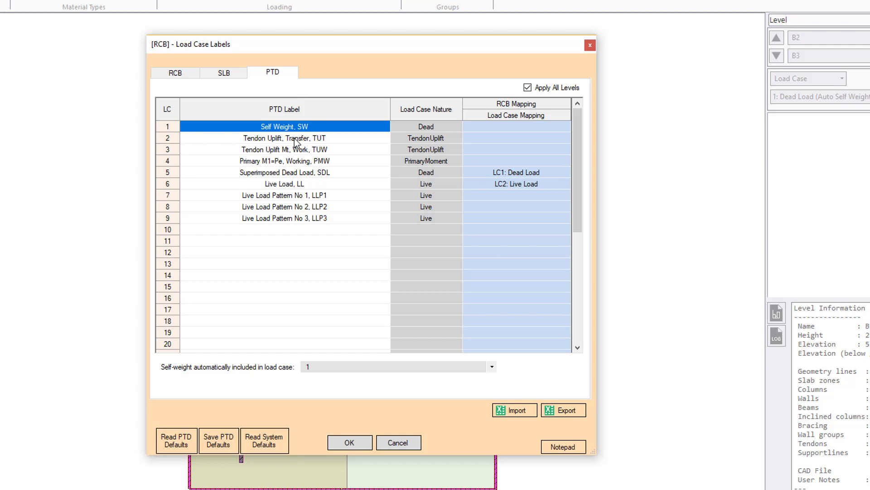
pyautogui.moveTo(269, 183)
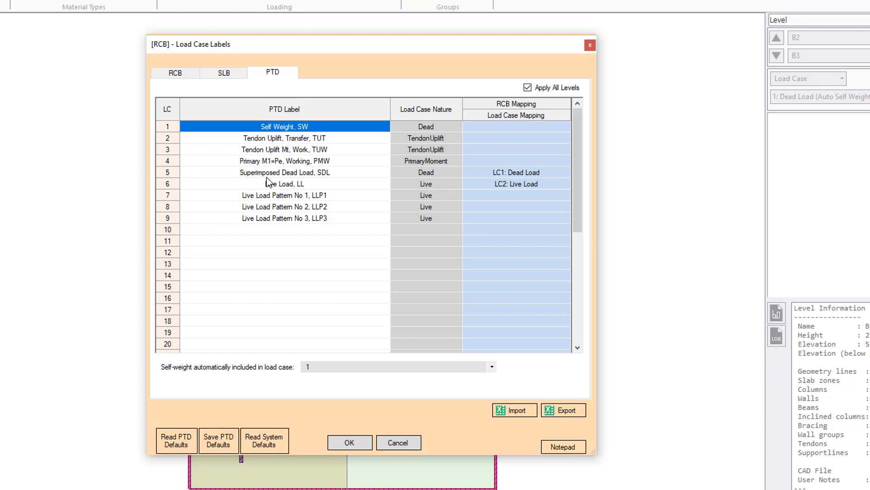
pyautogui.click(285, 171)
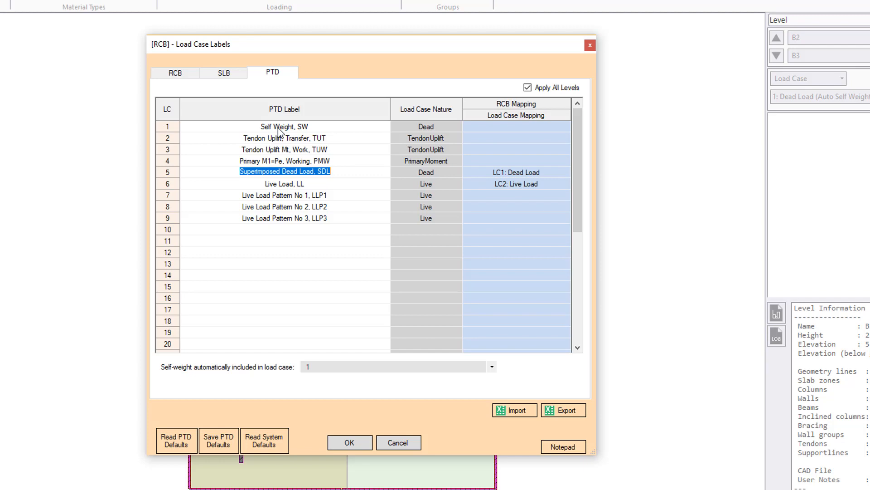
pyautogui.moveTo(182, 174)
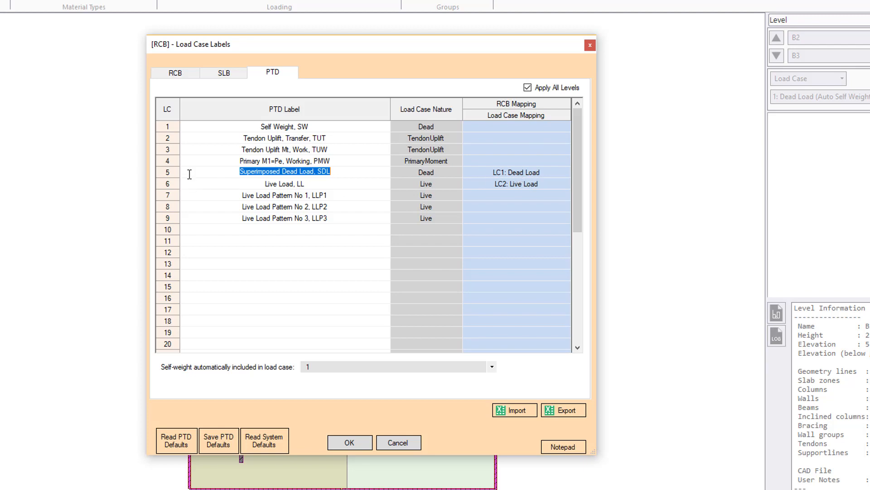
pyautogui.moveTo(180, 184)
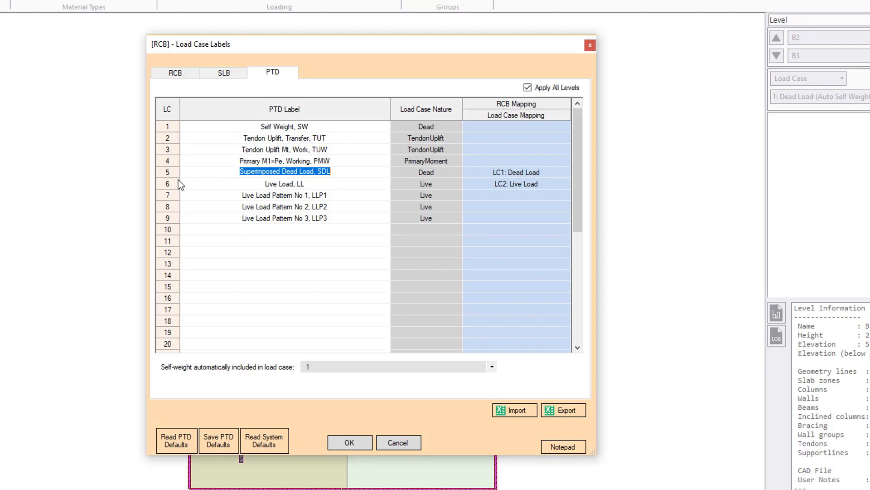
pyautogui.moveTo(254, 173)
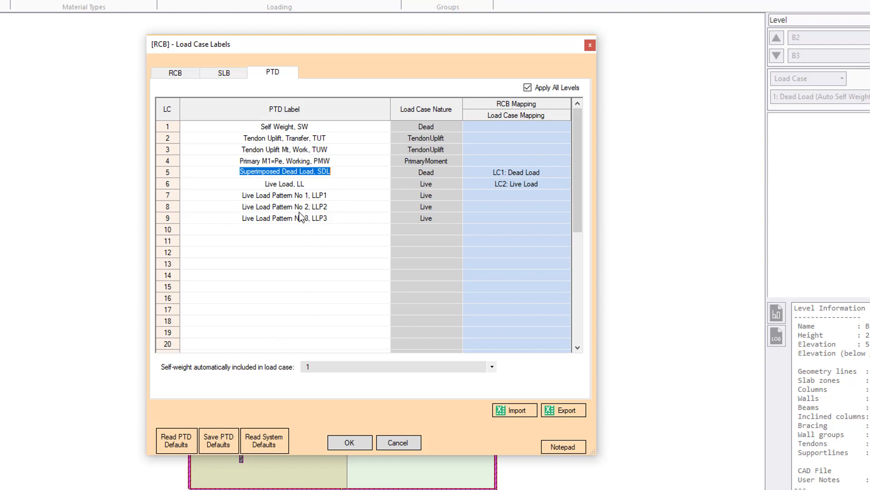
pyautogui.moveTo(305, 373)
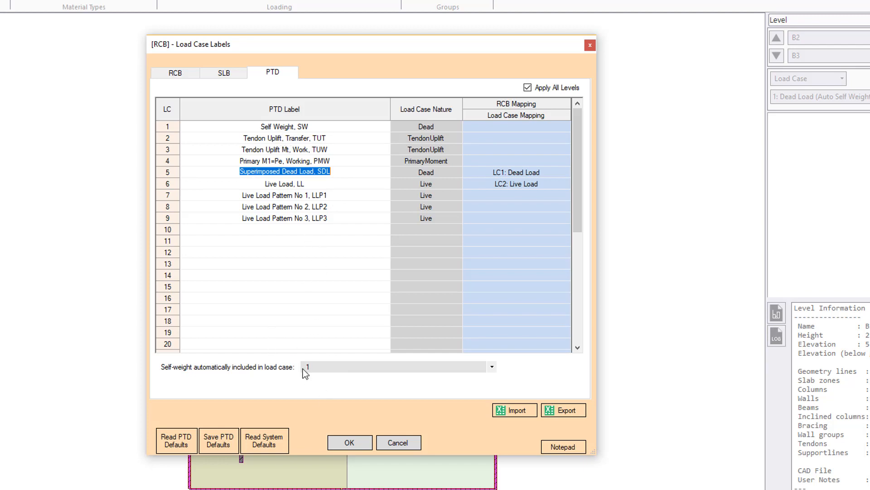
pyautogui.click(284, 126)
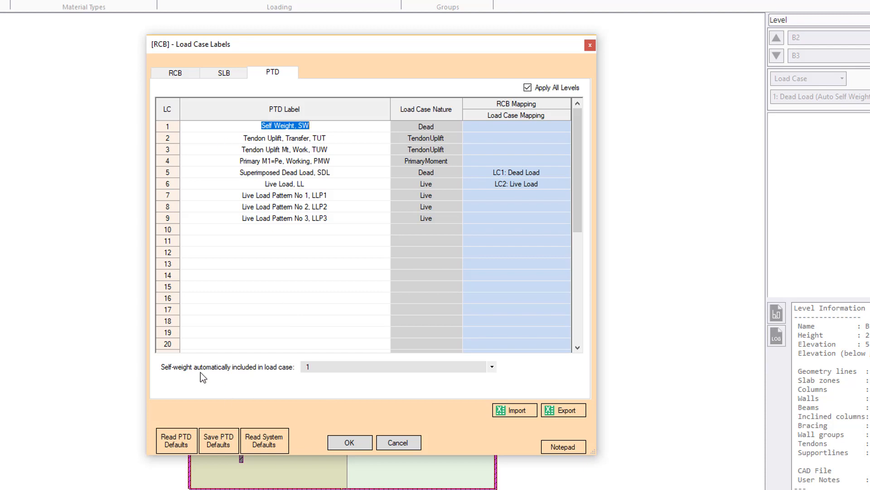
pyautogui.moveTo(485, 180)
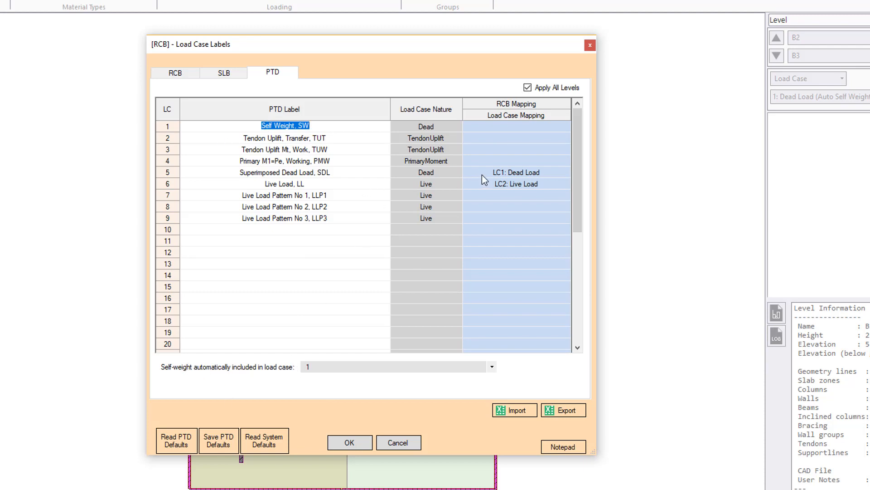
pyautogui.moveTo(515, 180)
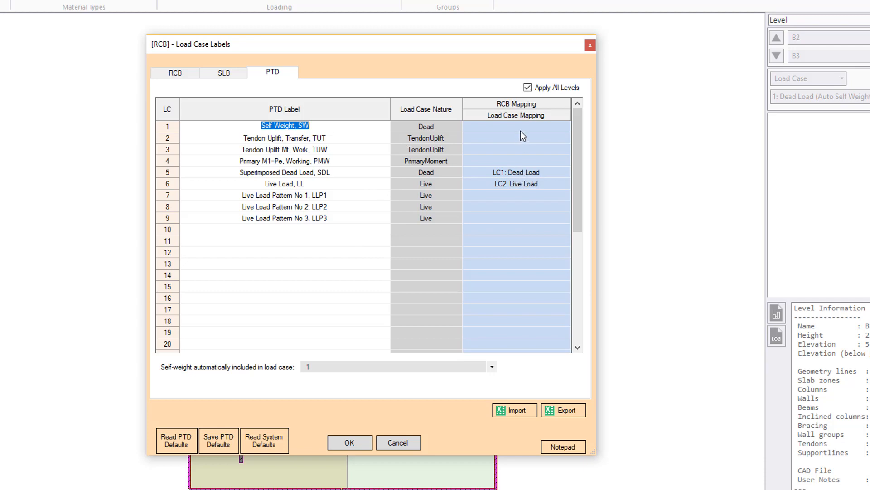
pyautogui.moveTo(521, 178)
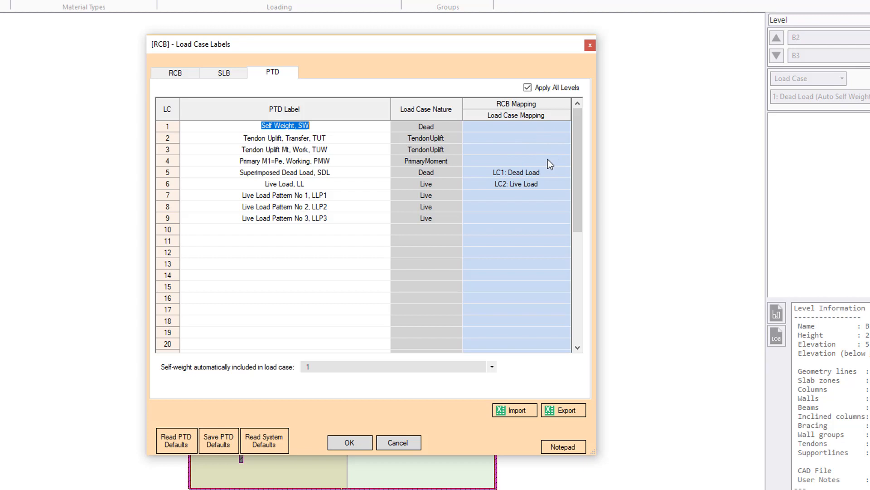
pyautogui.click(514, 195)
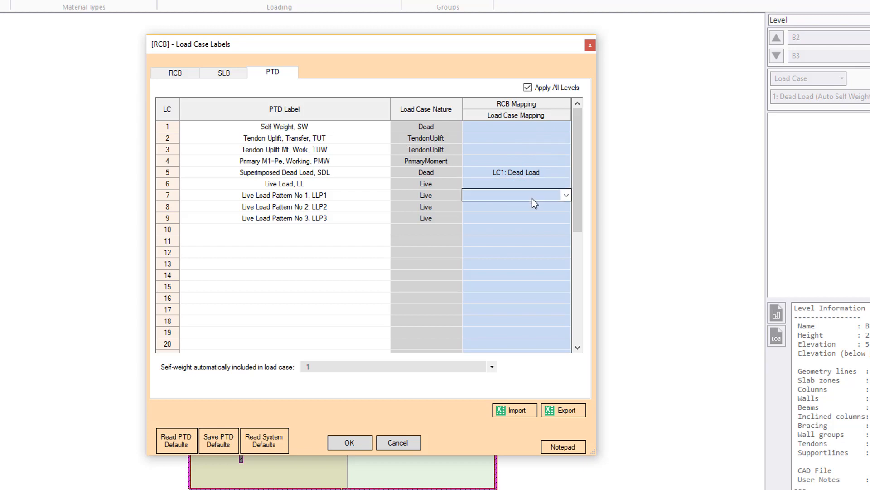
pyautogui.click(565, 183)
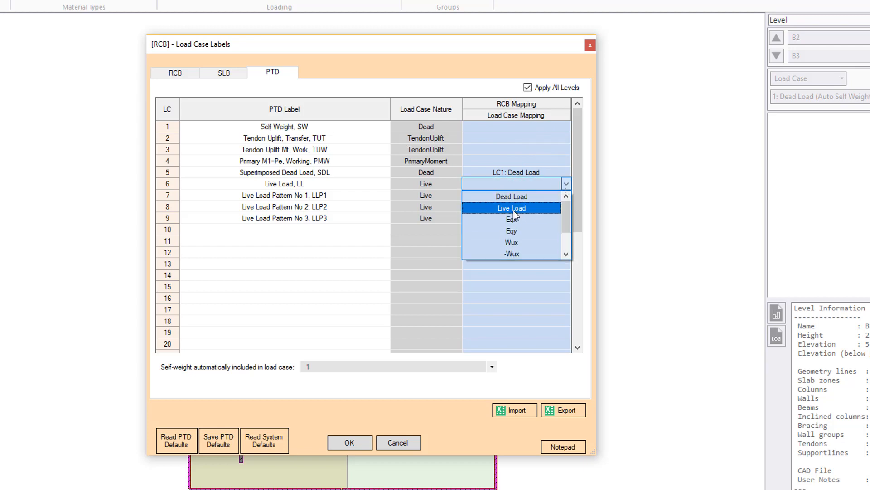
pyautogui.click(511, 207)
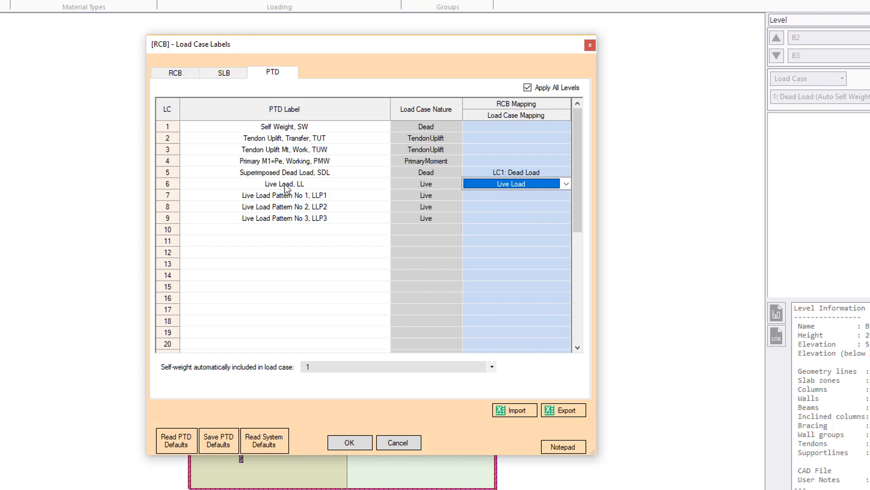
pyautogui.moveTo(244, 93)
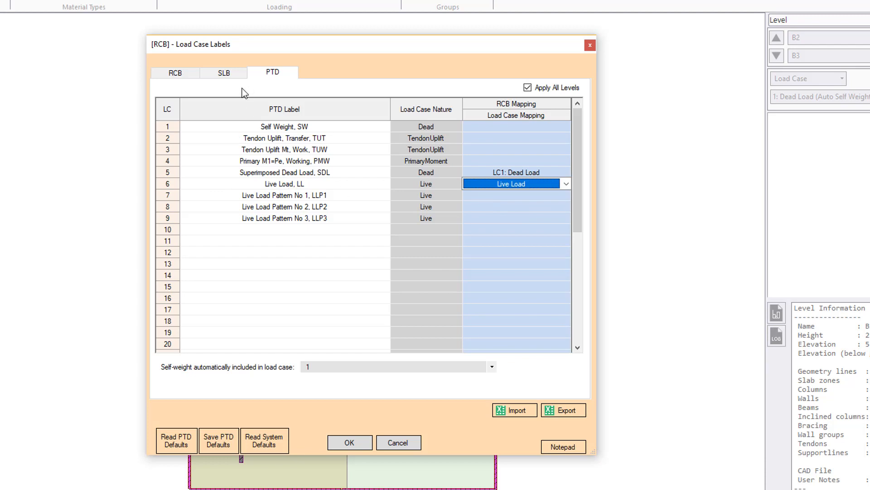
# Accept the load case label changes and apply them to all levels
pyautogui.click(175, 72)
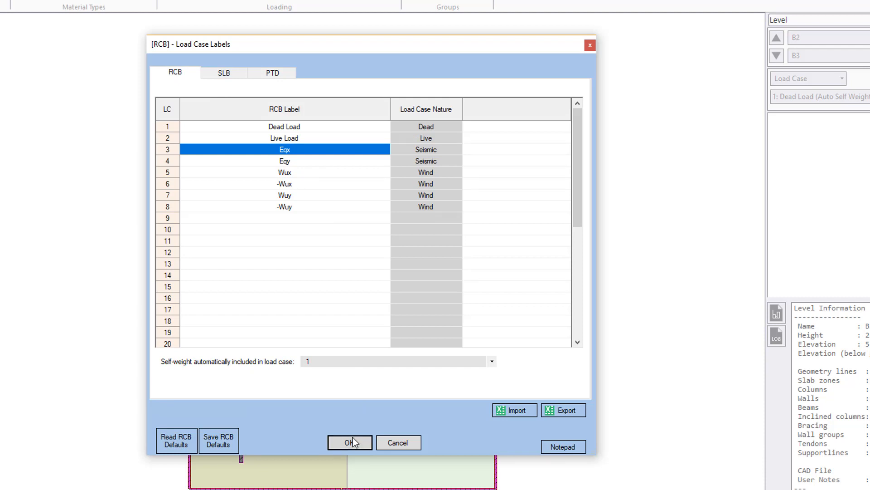
pyautogui.click(350, 442)
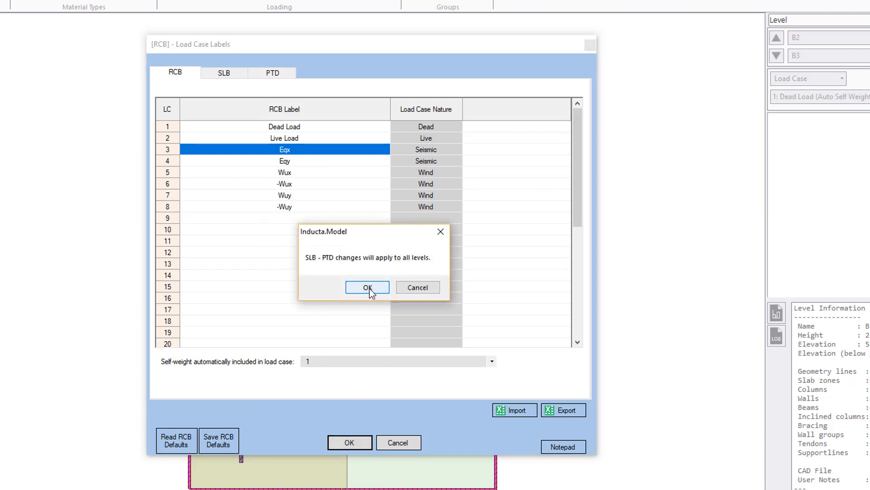
pyautogui.click(367, 286)
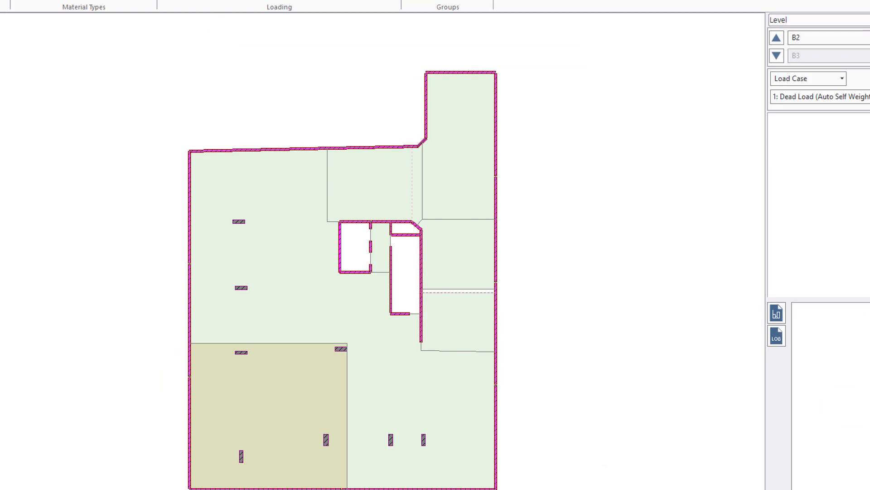
# Open load combination labels, mark 1G + 0.4Q as fire, and view SLB combinations
pyautogui.click(279, 7)
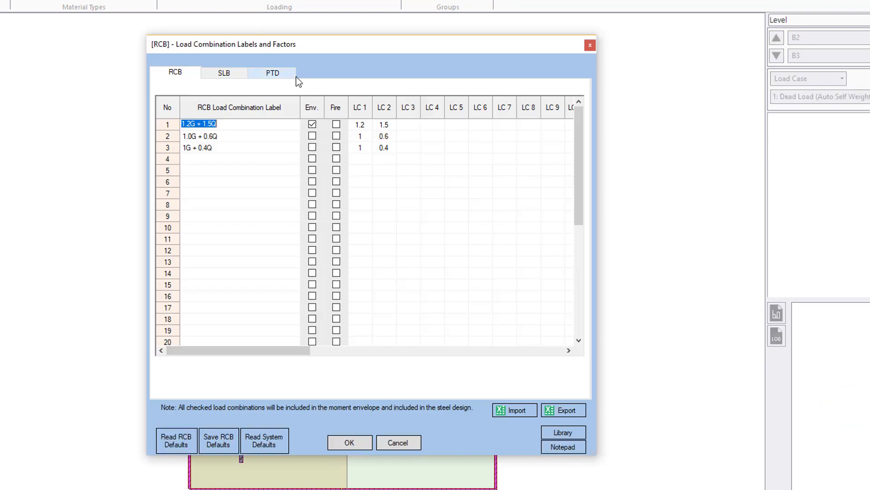
pyautogui.moveTo(425, 37)
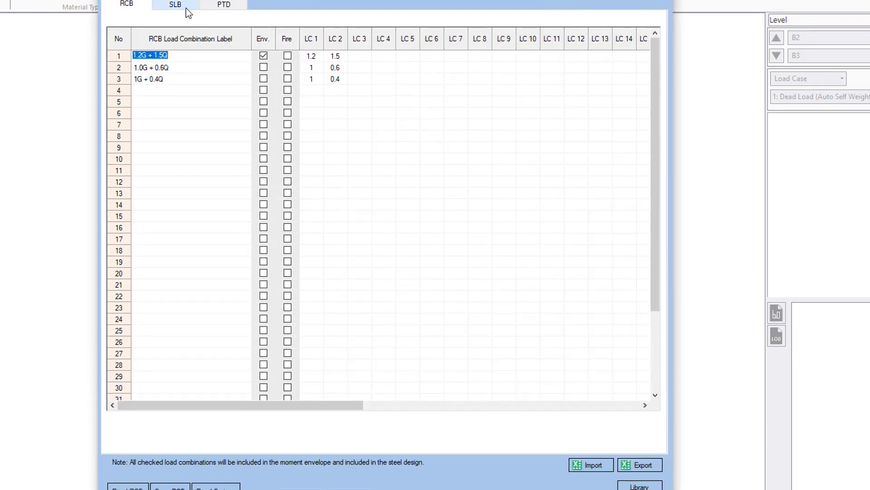
pyautogui.moveTo(176, 82)
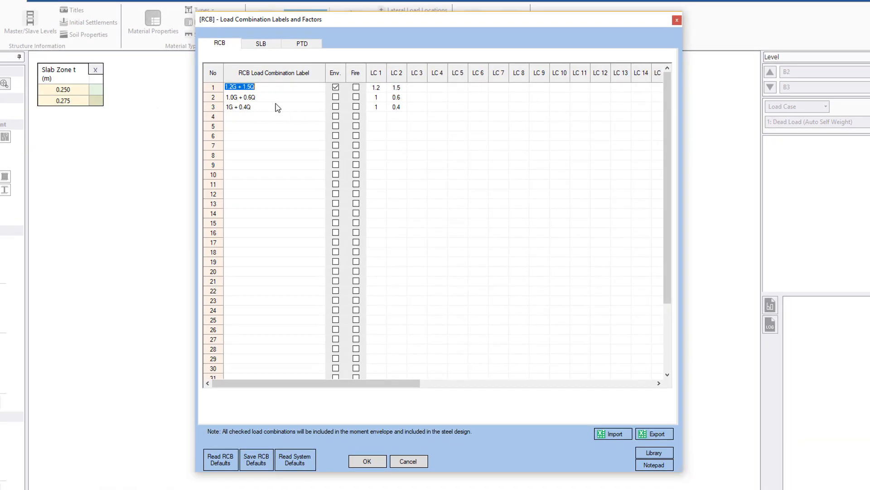
pyautogui.moveTo(299, 132)
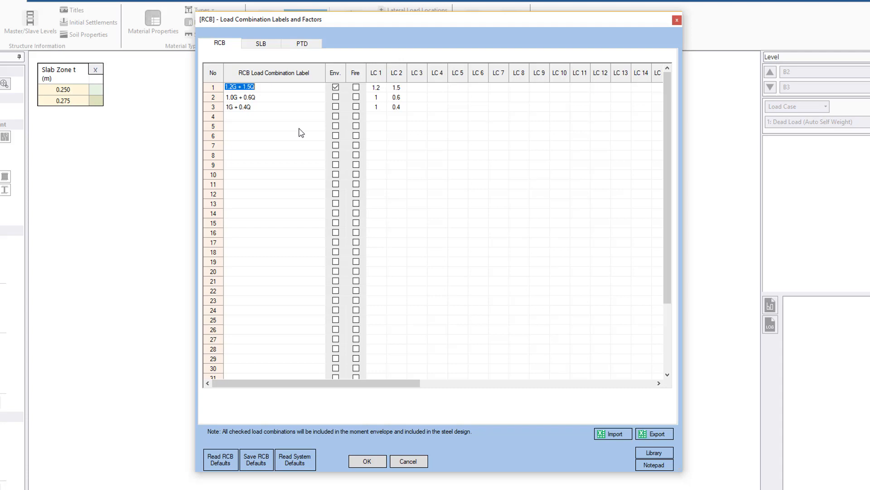
pyautogui.moveTo(349, 114)
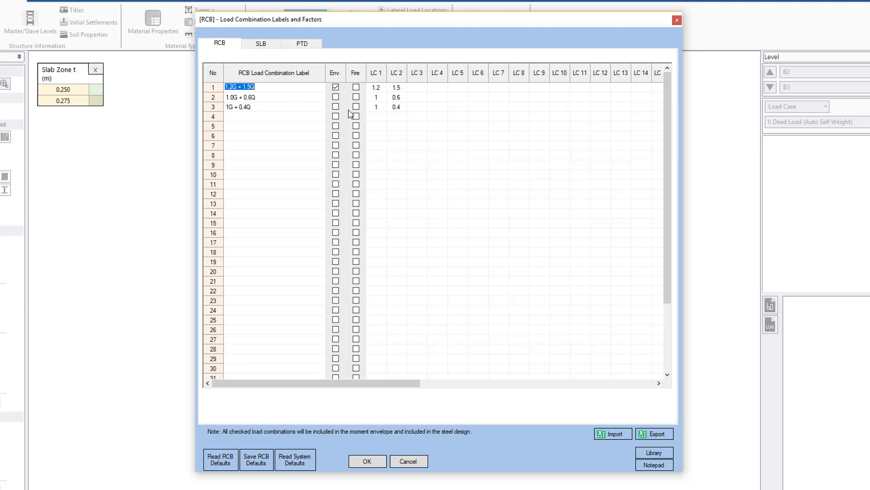
pyautogui.click(356, 107)
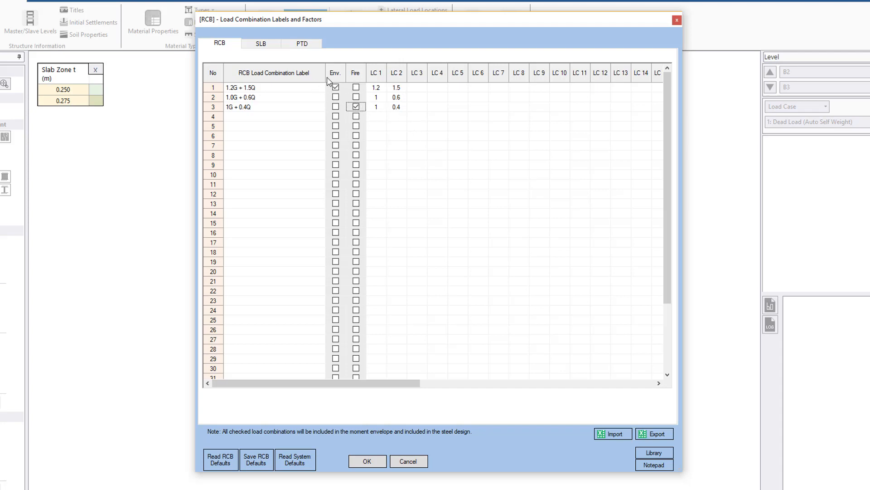
pyautogui.click(260, 43)
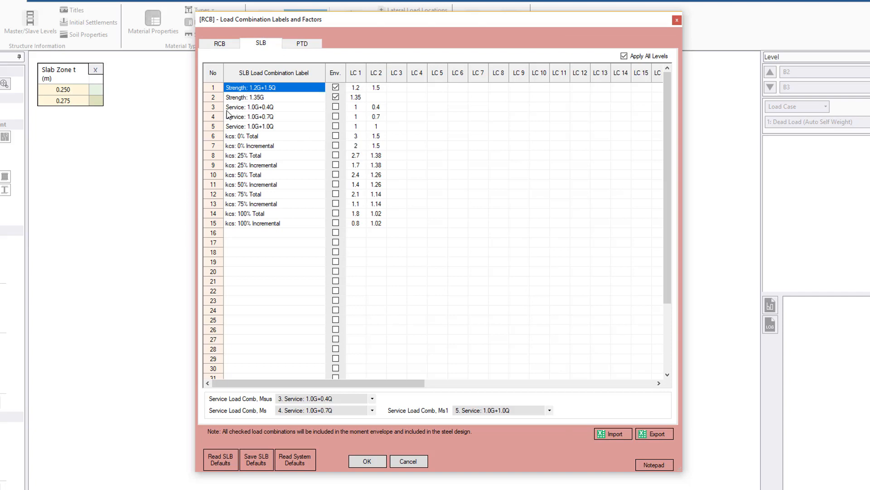
pyautogui.moveTo(373, 239)
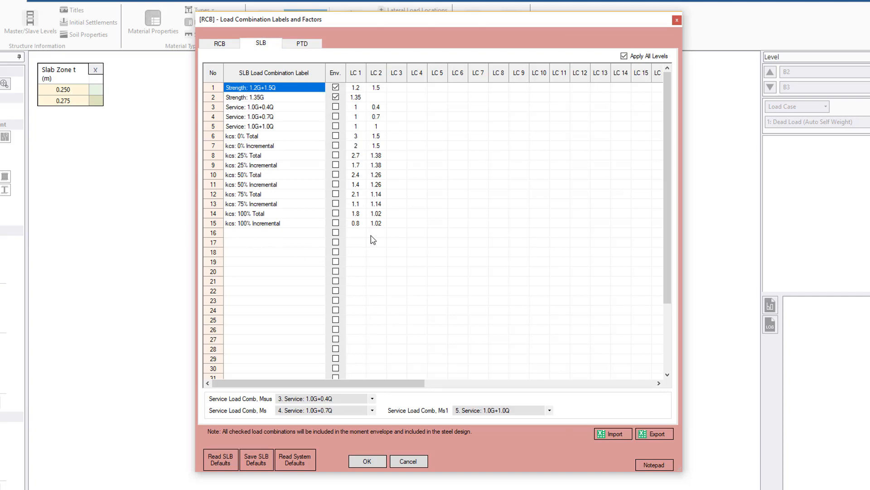
pyautogui.moveTo(381, 364)
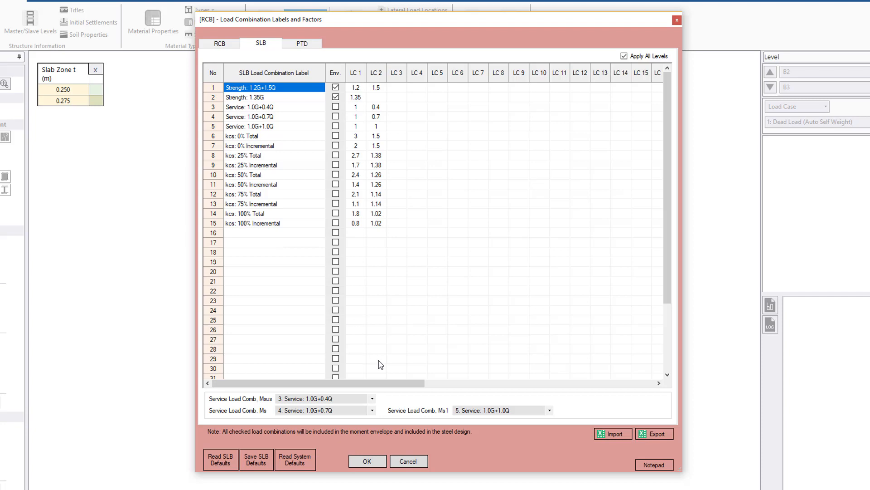
pyautogui.moveTo(272, 406)
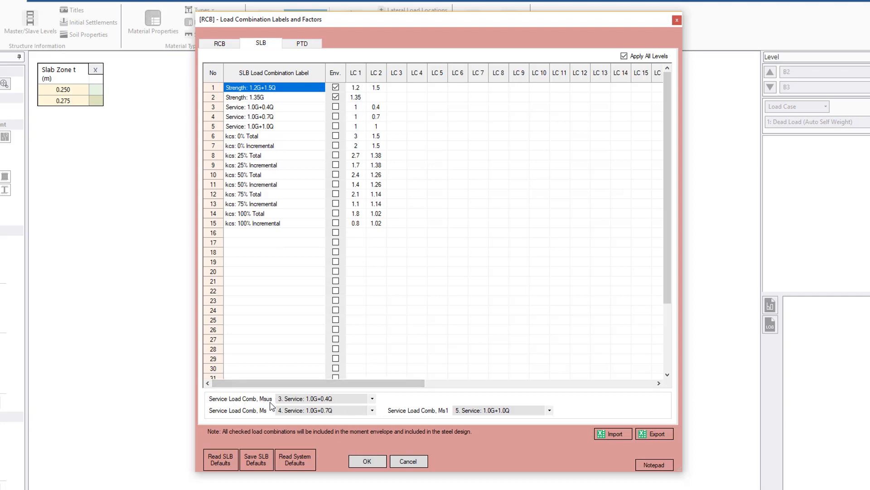
pyautogui.moveTo(432, 416)
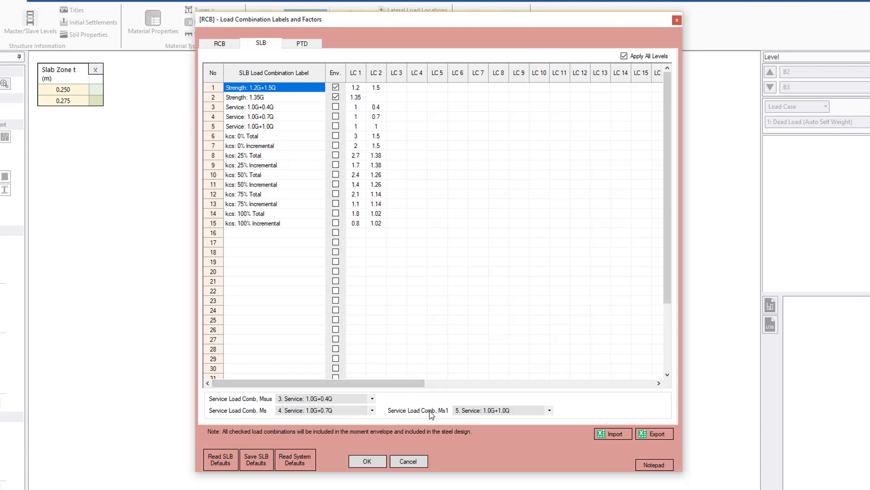
pyautogui.moveTo(398, 411)
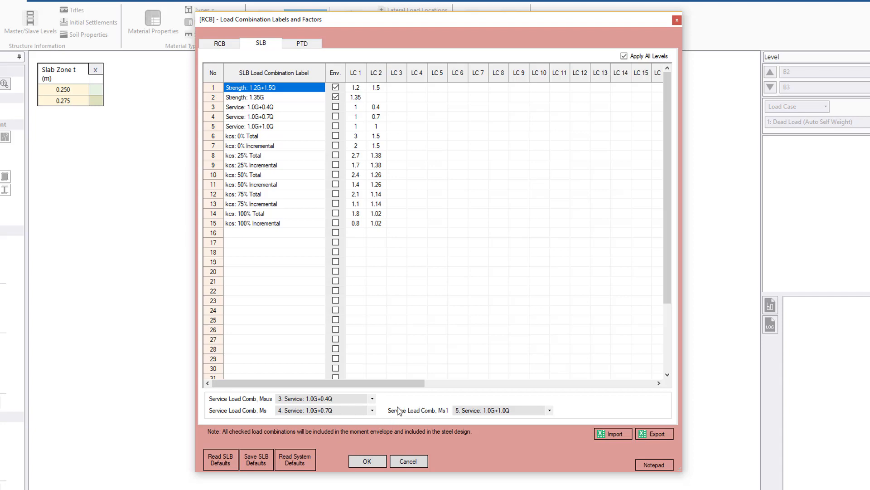
pyautogui.moveTo(362, 409)
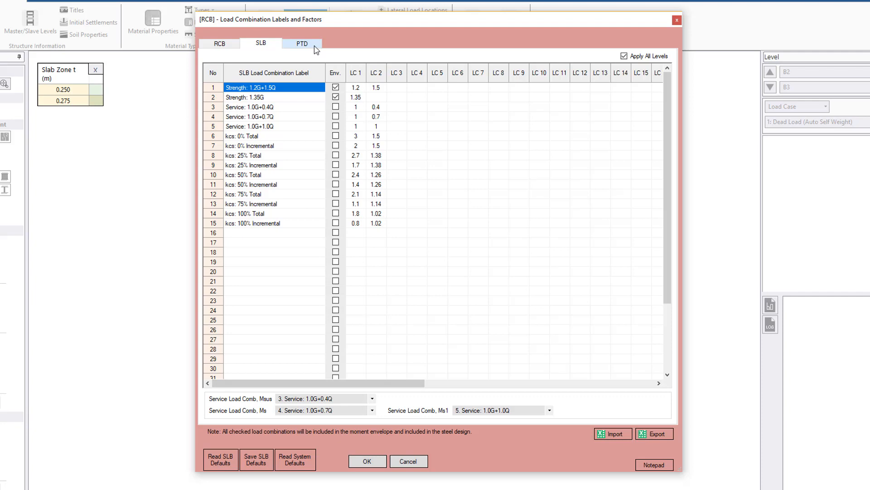
pyautogui.click(302, 43)
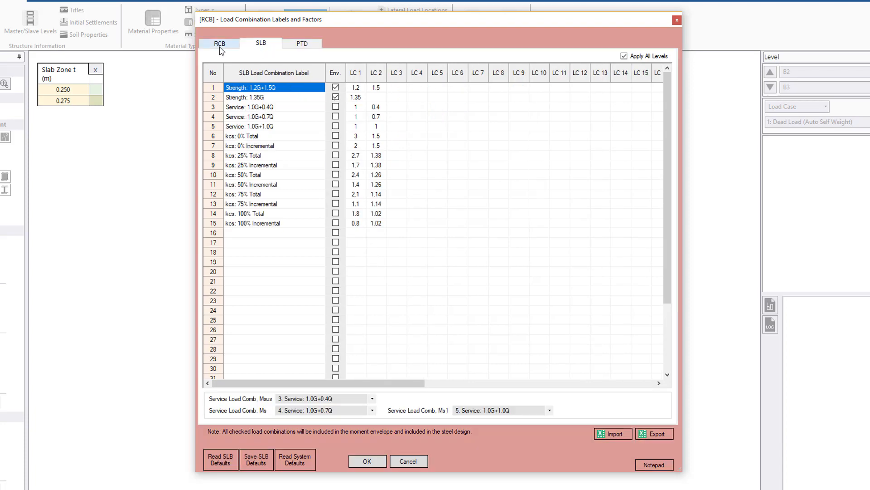
pyautogui.click(219, 44)
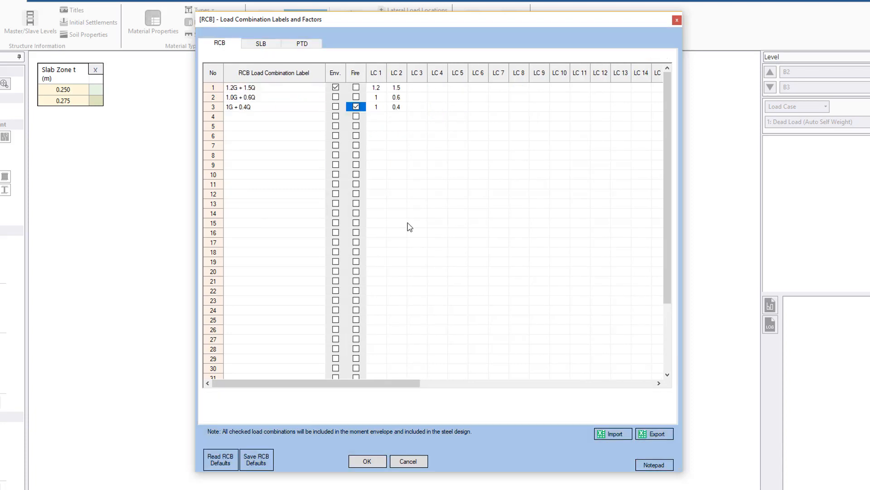
pyautogui.moveTo(282, 120)
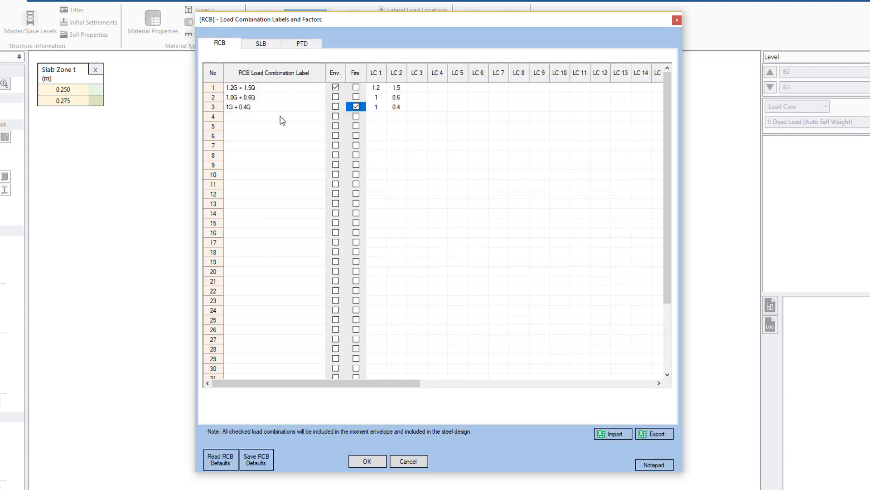
pyautogui.moveTo(264, 127)
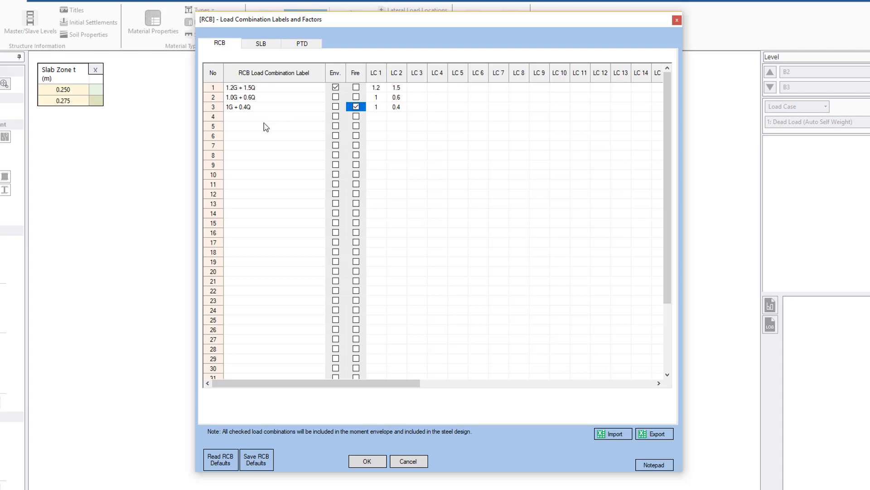
pyautogui.moveTo(247, 119)
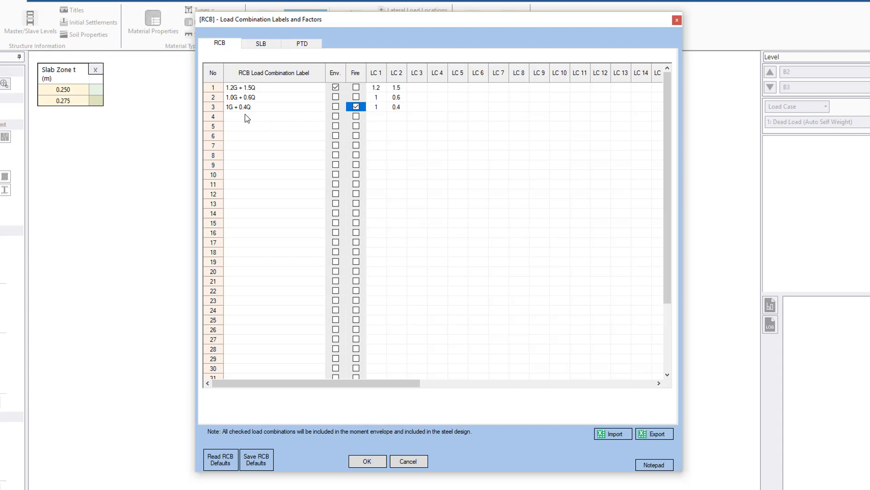
pyautogui.moveTo(438, 240)
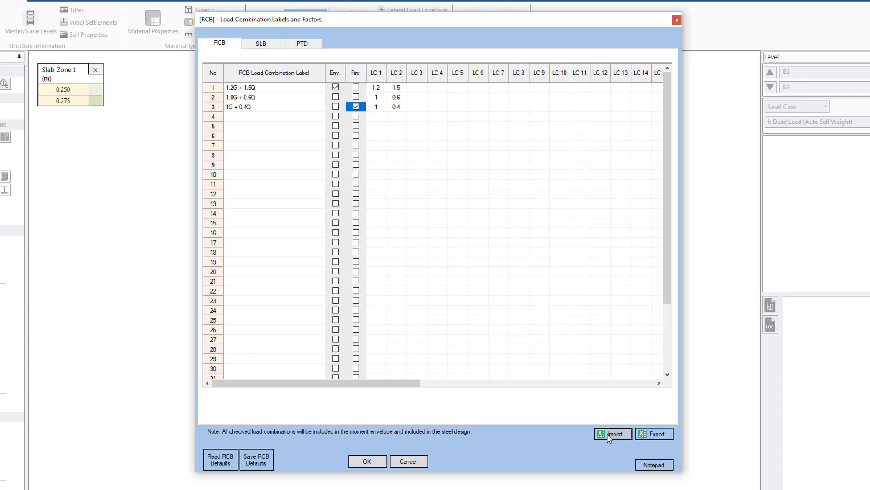
# Import 20 load combinations, including wind cases, from the Excel workbook
pyautogui.click(613, 434)
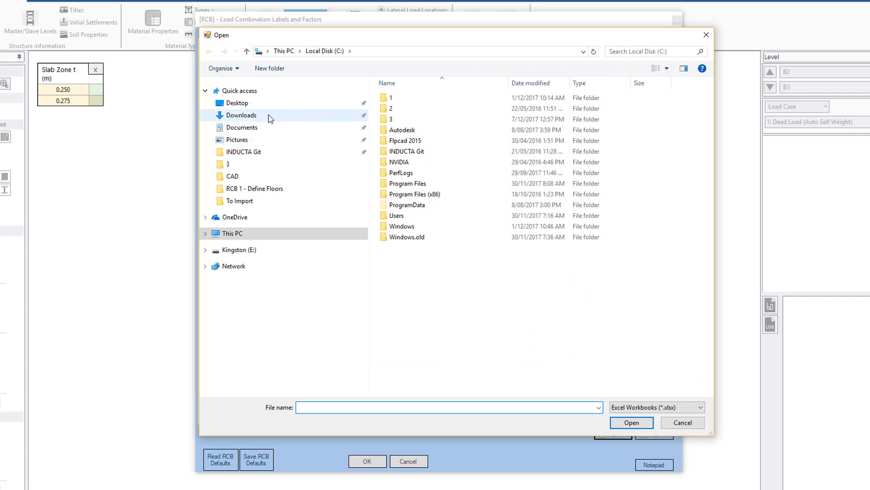
pyautogui.click(240, 115)
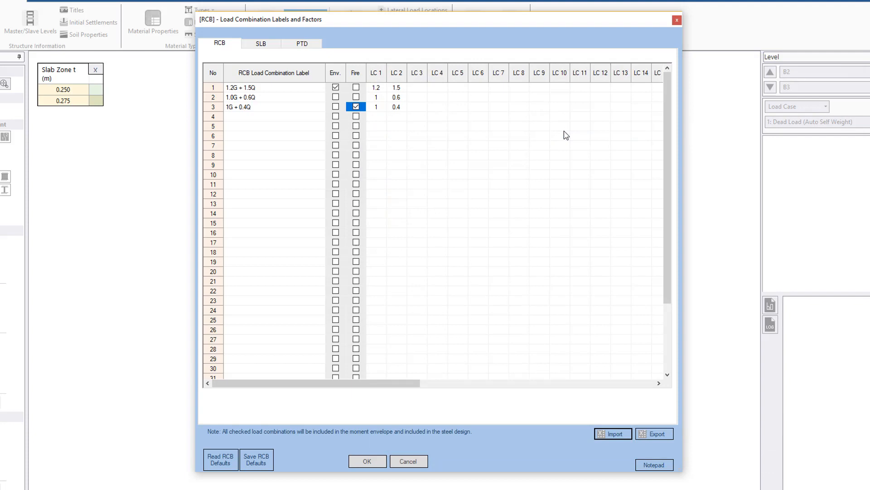
pyautogui.click(612, 433)
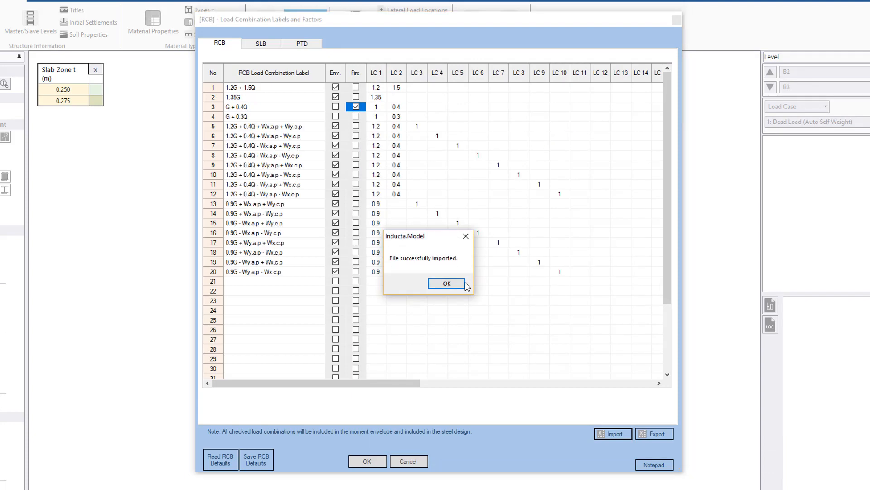
# Dismiss the import success notice and tick 1.35G for the envelope
pyautogui.click(446, 284)
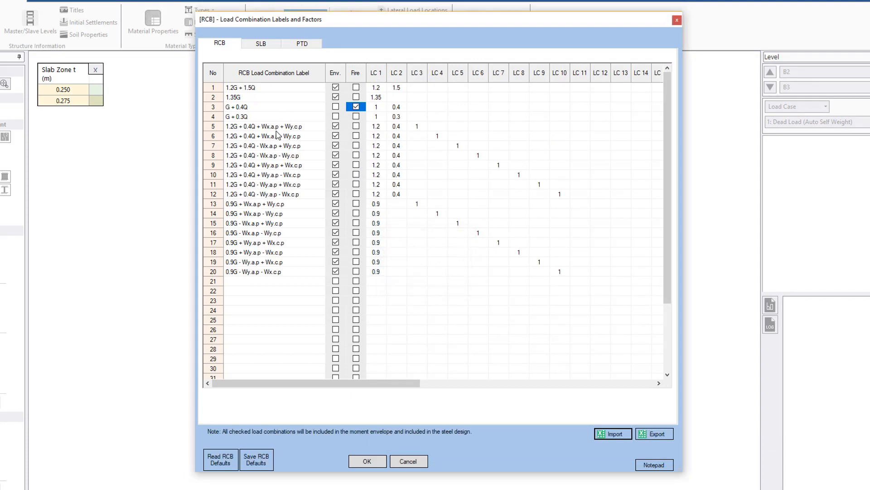
pyautogui.moveTo(257, 304)
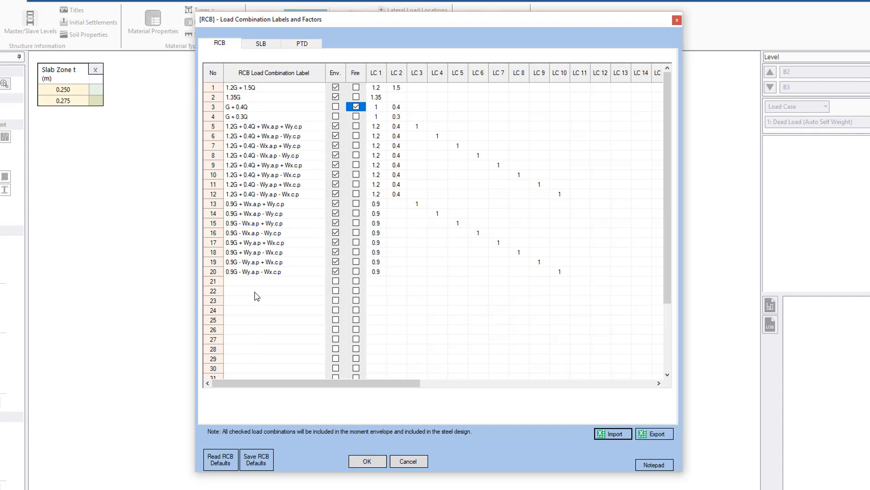
pyautogui.moveTo(507, 455)
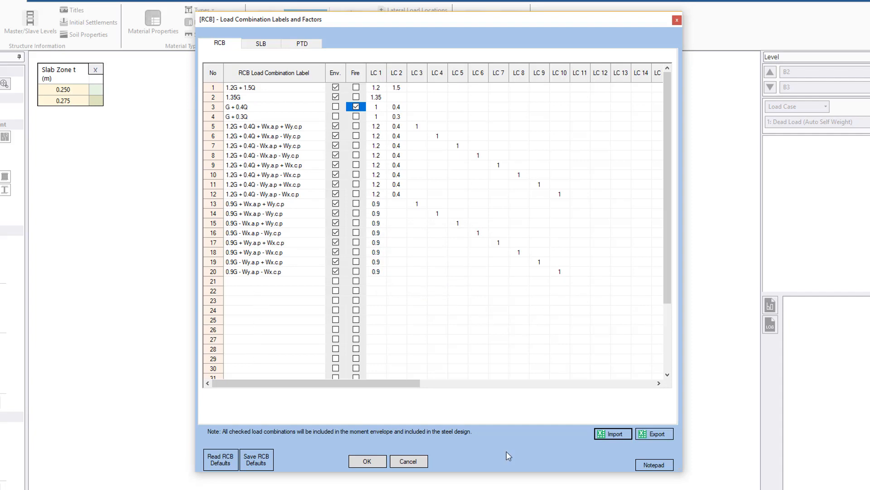
pyautogui.click(613, 434)
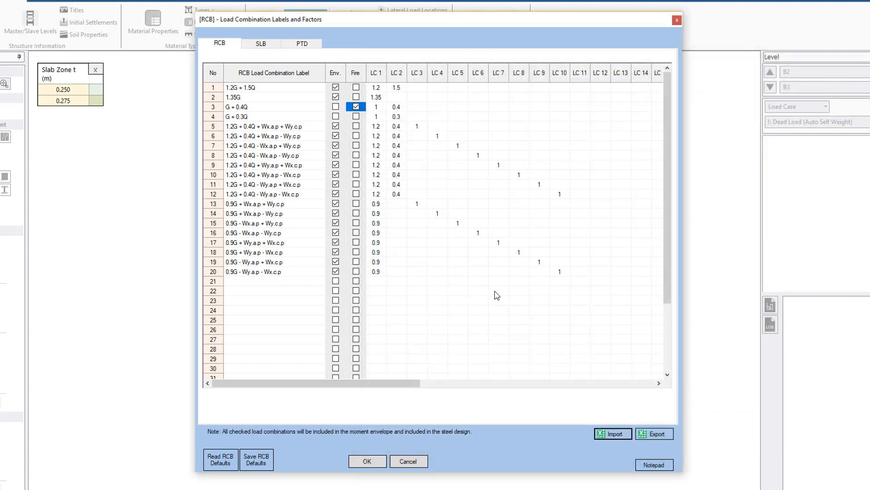
pyautogui.click(356, 106)
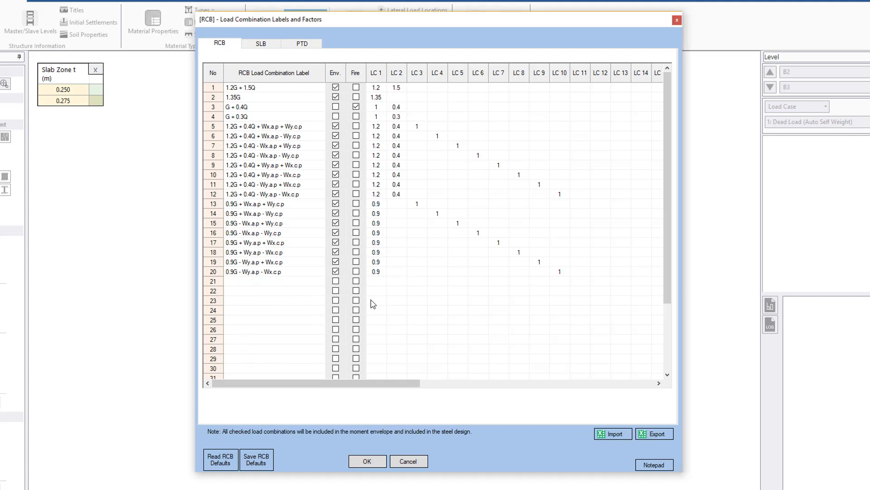
pyautogui.click(261, 280)
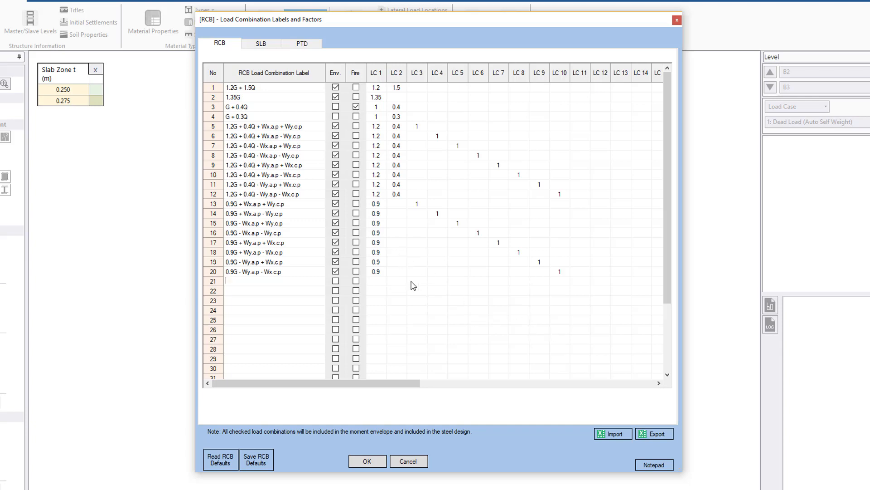
pyautogui.moveTo(437, 292)
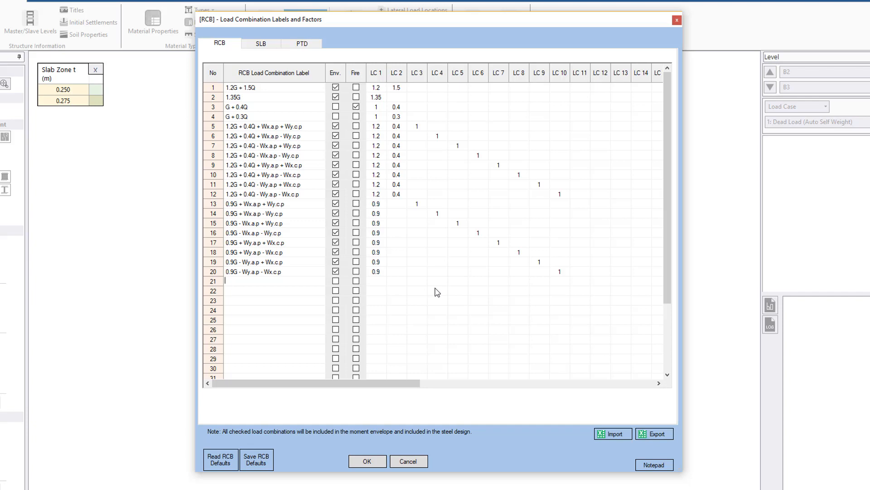
pyautogui.moveTo(400, 161)
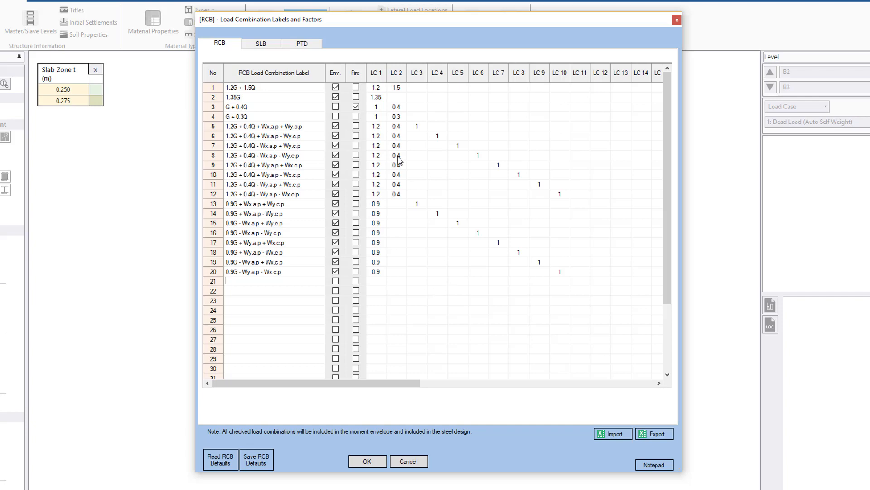
pyautogui.moveTo(382, 284)
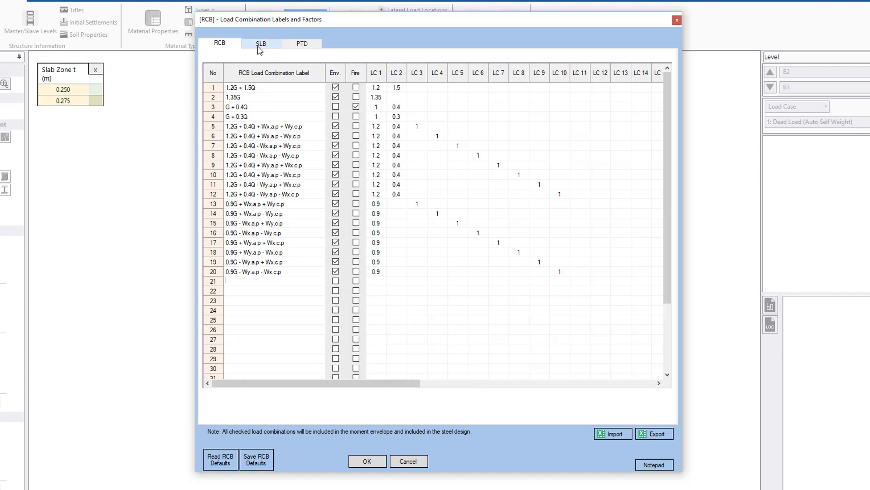
# Close the combinations table, review RCB and SLB load cases, then show SLB combinations
pyautogui.click(365, 460)
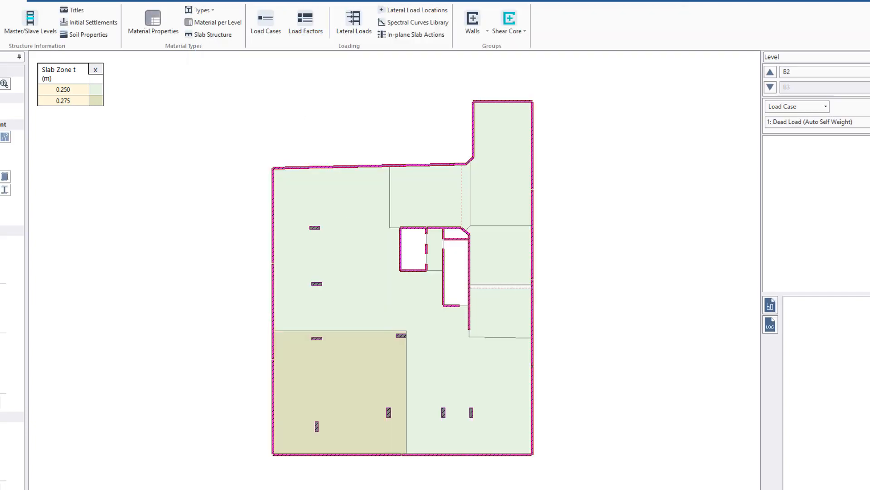
pyautogui.click(265, 22)
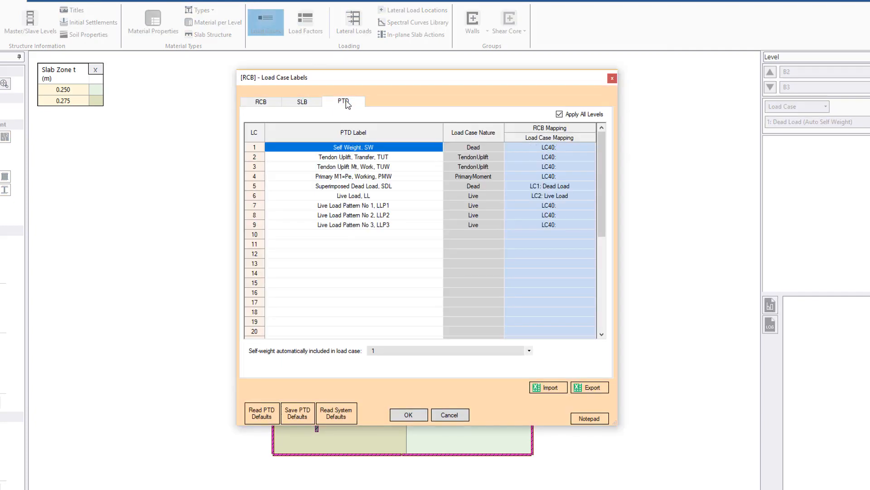
pyautogui.click(260, 102)
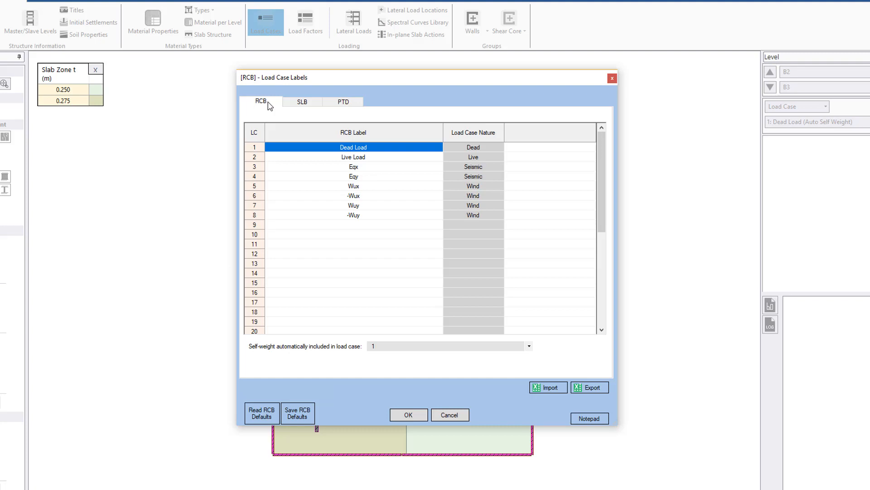
pyautogui.moveTo(305, 102)
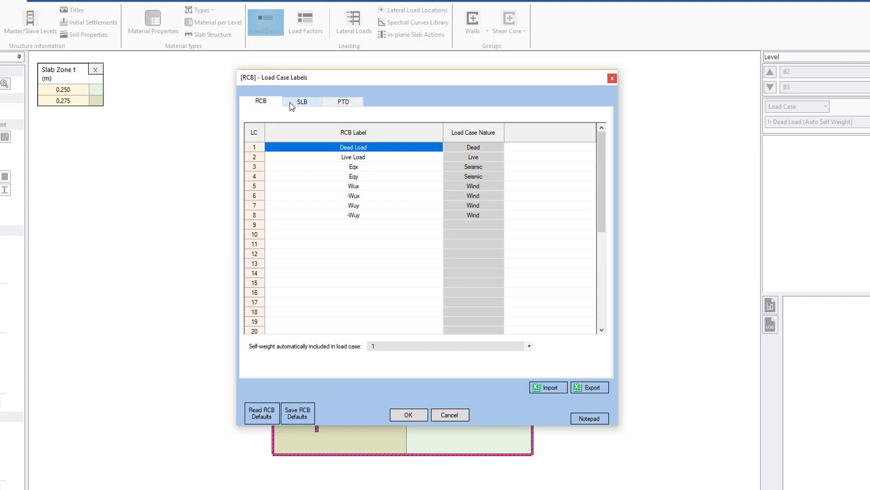
pyautogui.click(302, 101)
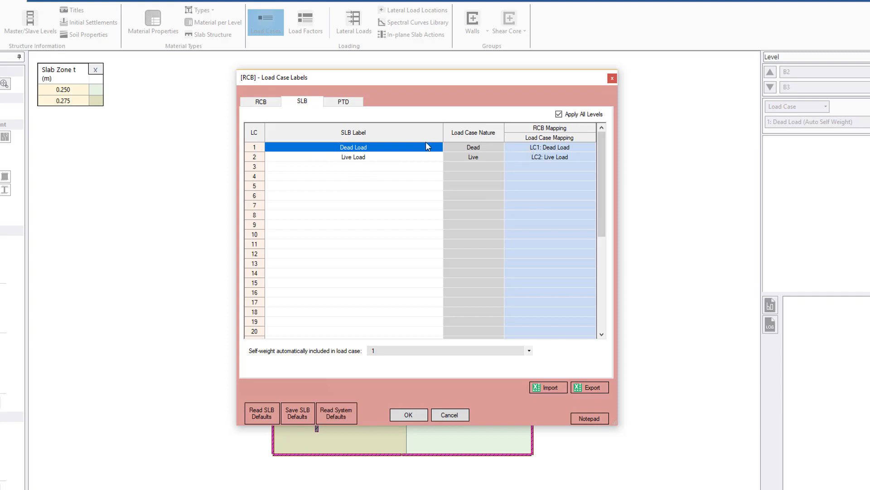
pyautogui.moveTo(381, 151)
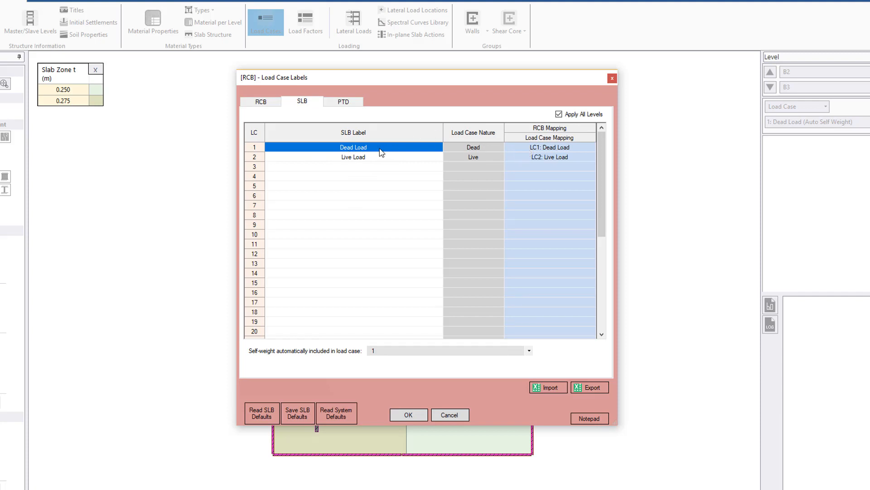
pyautogui.moveTo(448, 414)
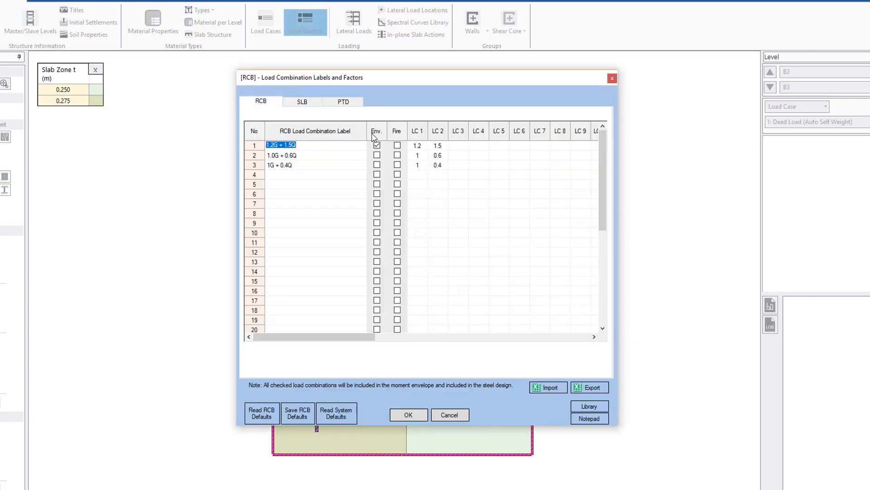
pyautogui.click(302, 101)
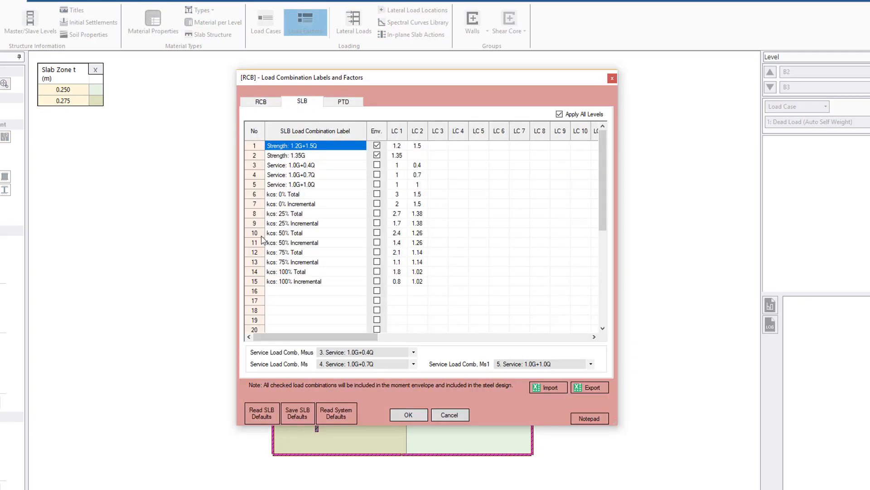